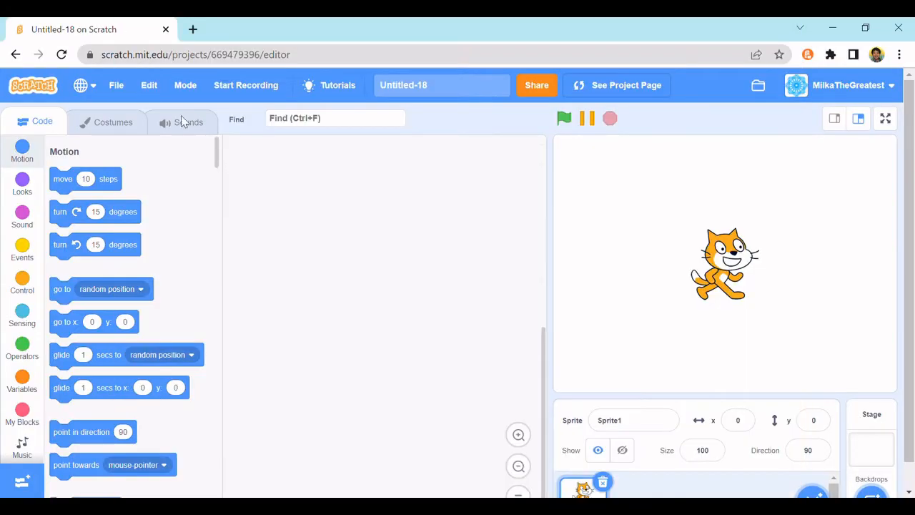
pyautogui.moveTo(306, 287)
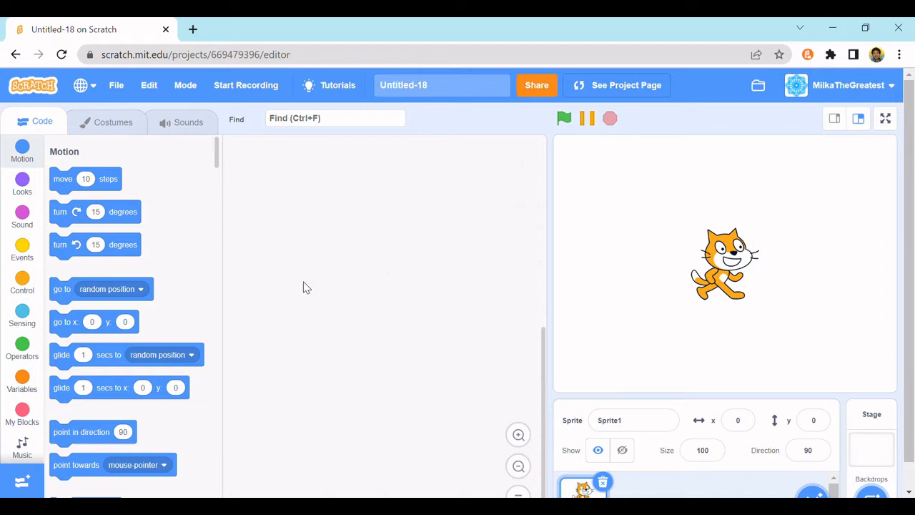
pyautogui.moveTo(21, 258)
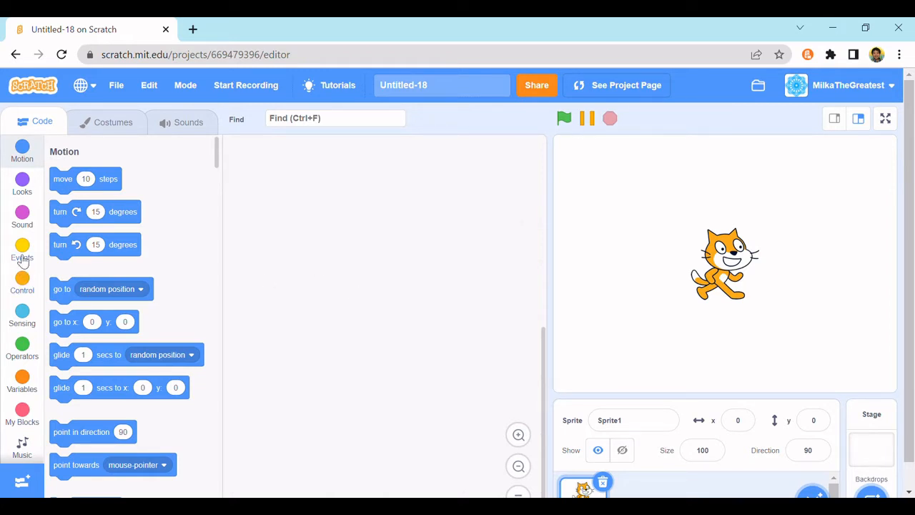
# Step: Show the Events trigger blocks in the palette for the cat sprite
pyautogui.click(21, 250)
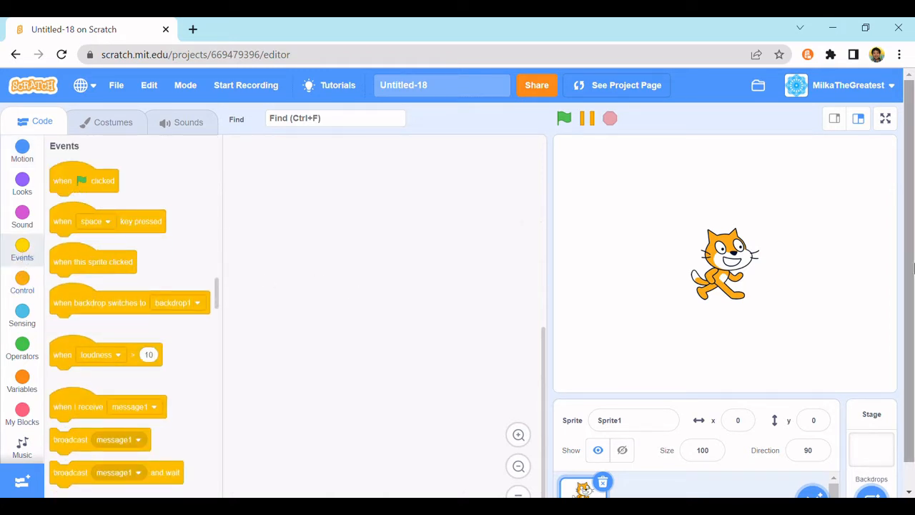
pyautogui.scroll(-3)
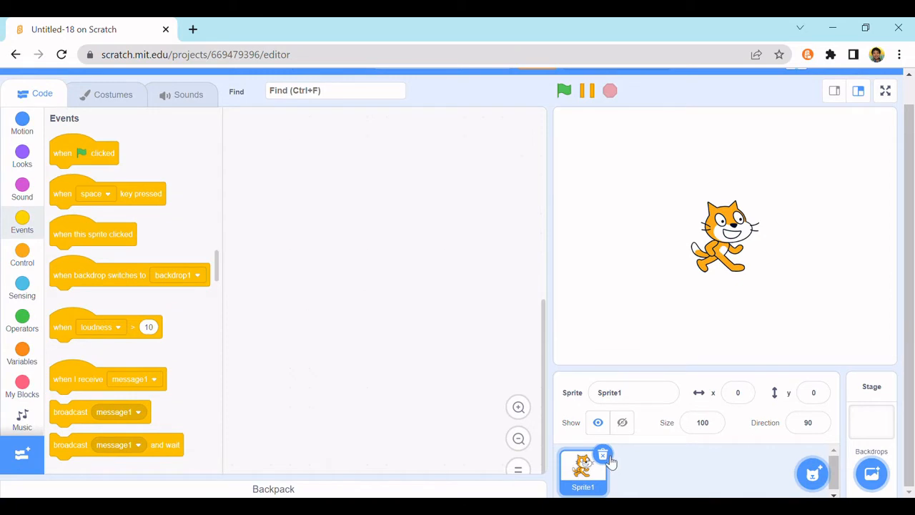
# Step: Delete the cat sprite and add the Bear-walking sprite at size 50
pyautogui.click(602, 455)
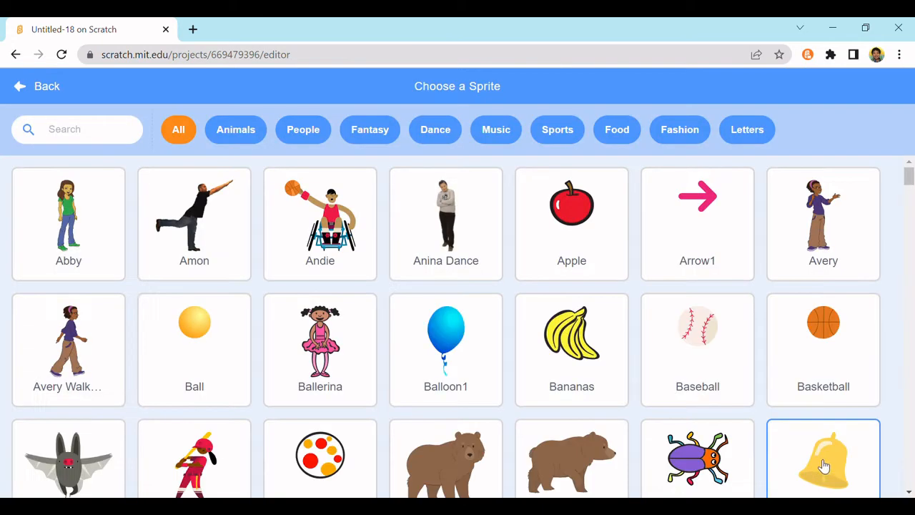
pyautogui.moveTo(897, 186)
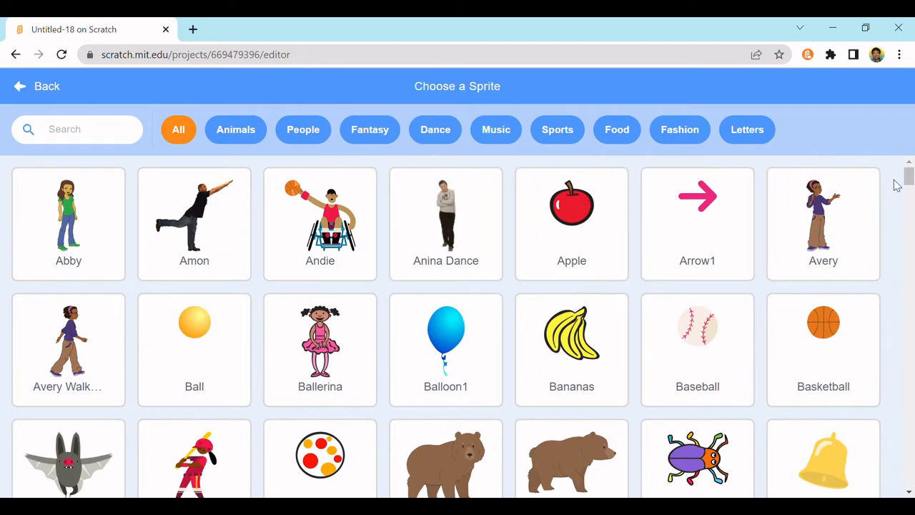
pyautogui.scroll(-3)
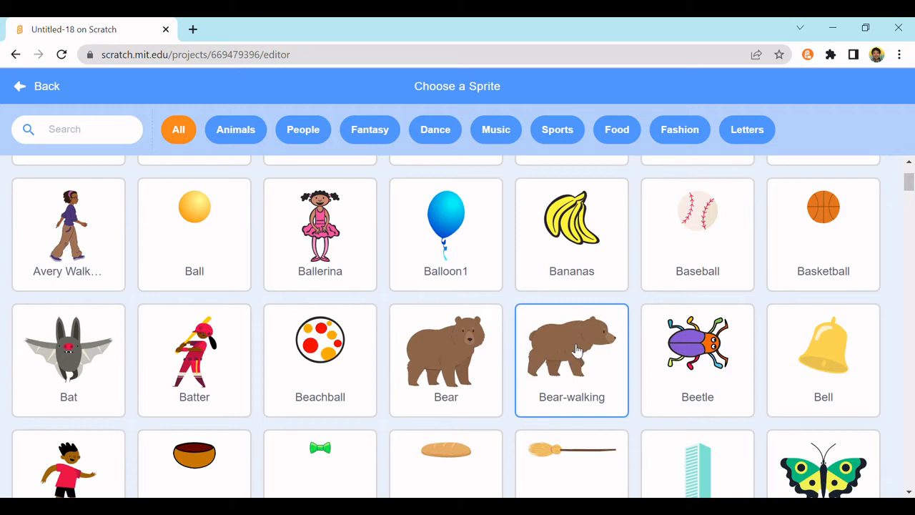
pyautogui.click(571, 351)
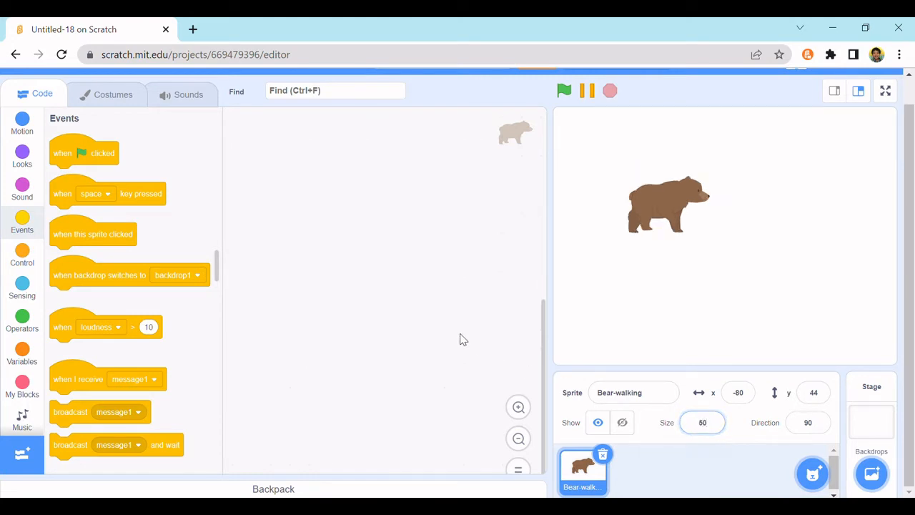
# Step: Move the bear to the stage's left and add a 'when green flag clicked' block
pyautogui.moveTo(668, 204); pyautogui.dragTo(601, 257)
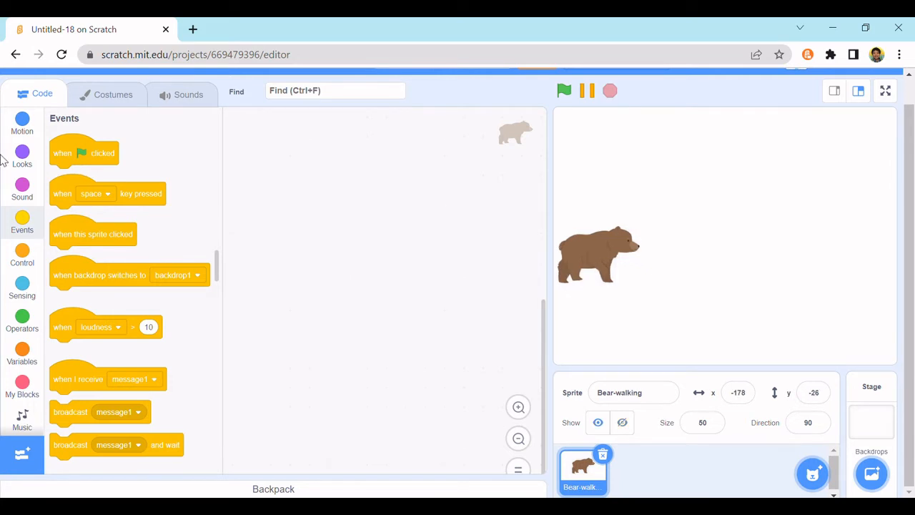
pyautogui.click(22, 121)
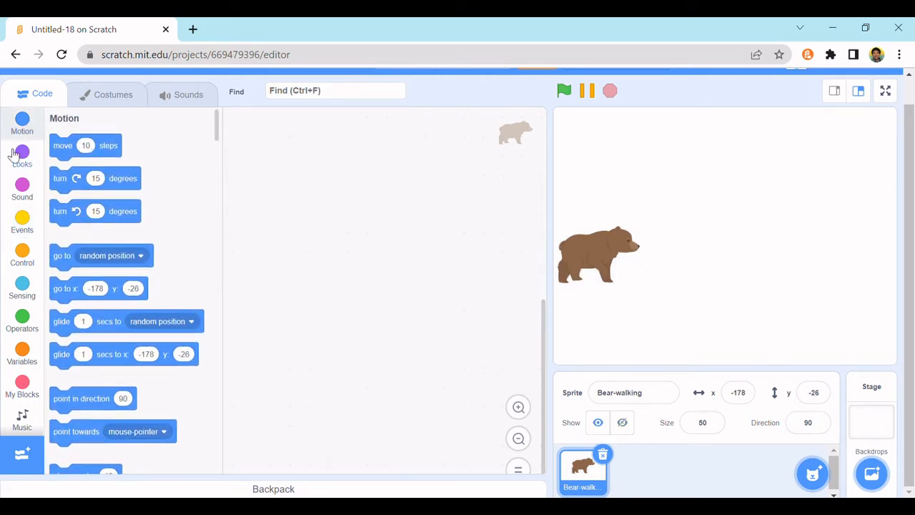
pyautogui.click(22, 222)
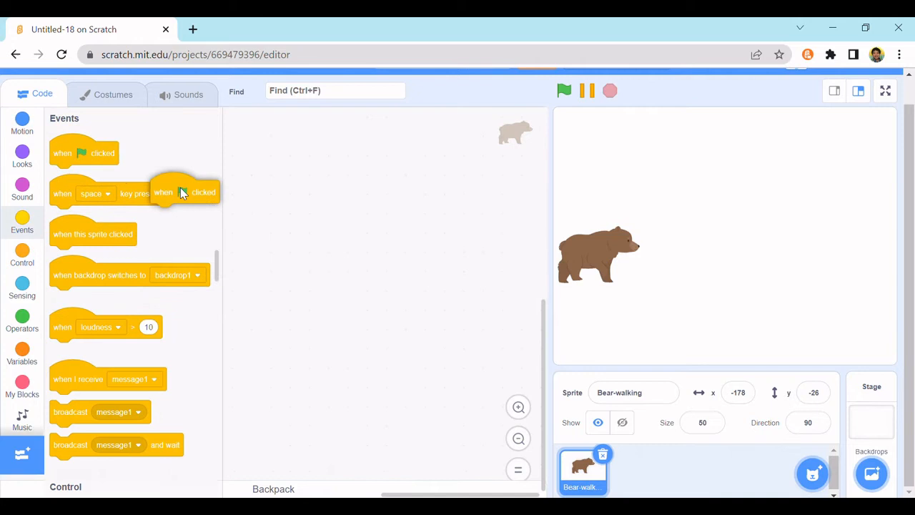
pyautogui.moveTo(184, 192); pyautogui.dragTo(332, 193)
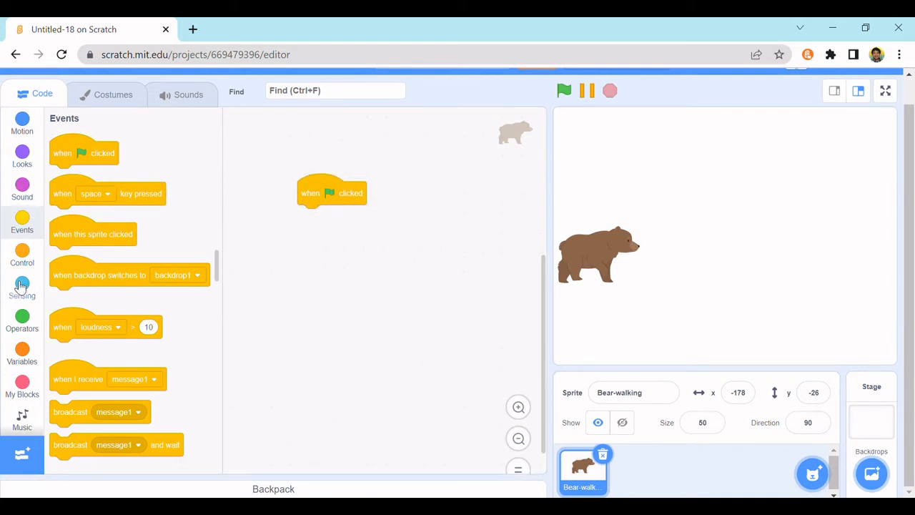
# Step: Attach 'go to x: -178 y: 0' and run it to place the bear
pyautogui.click(23, 156)
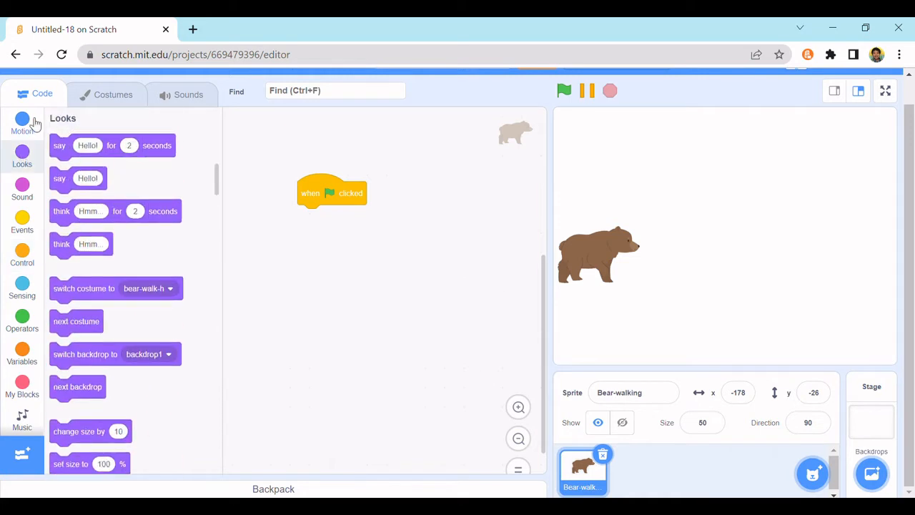
pyautogui.click(21, 122)
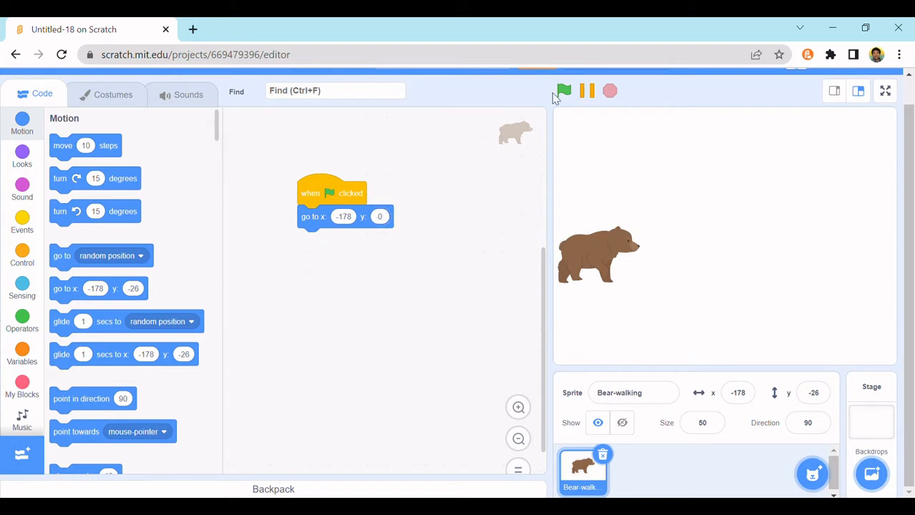
pyautogui.click(564, 90)
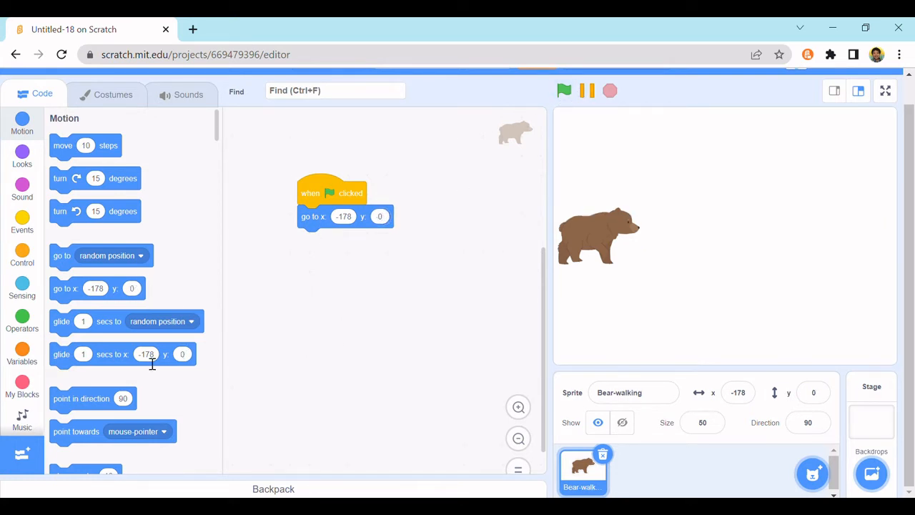
pyautogui.moveTo(299, 236)
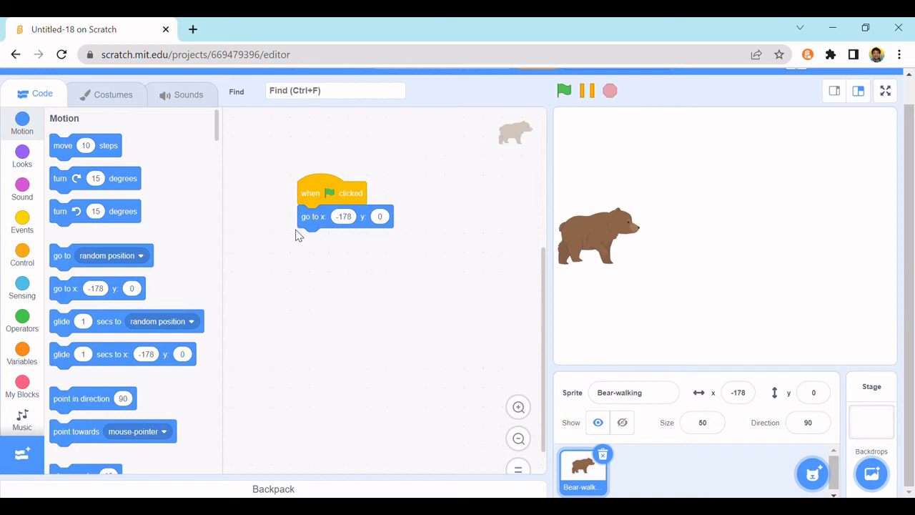
pyautogui.moveTo(356, 247)
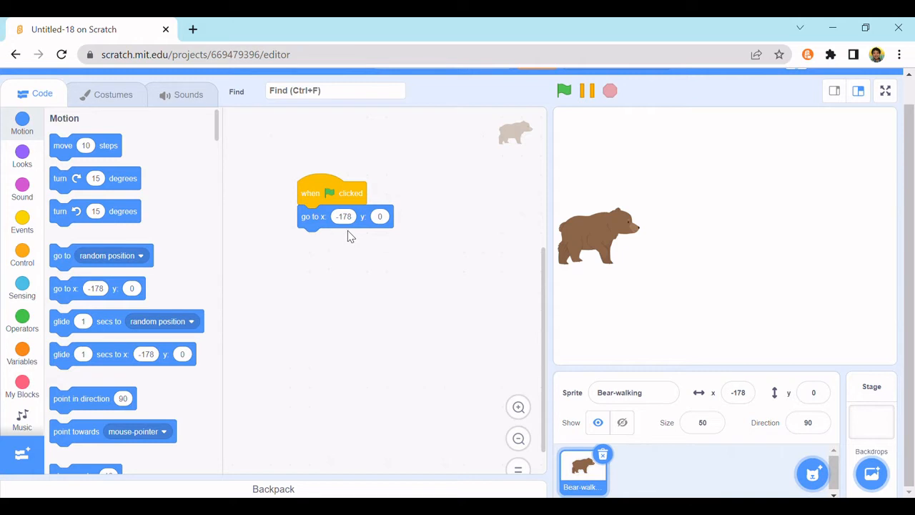
pyautogui.moveTo(67, 187)
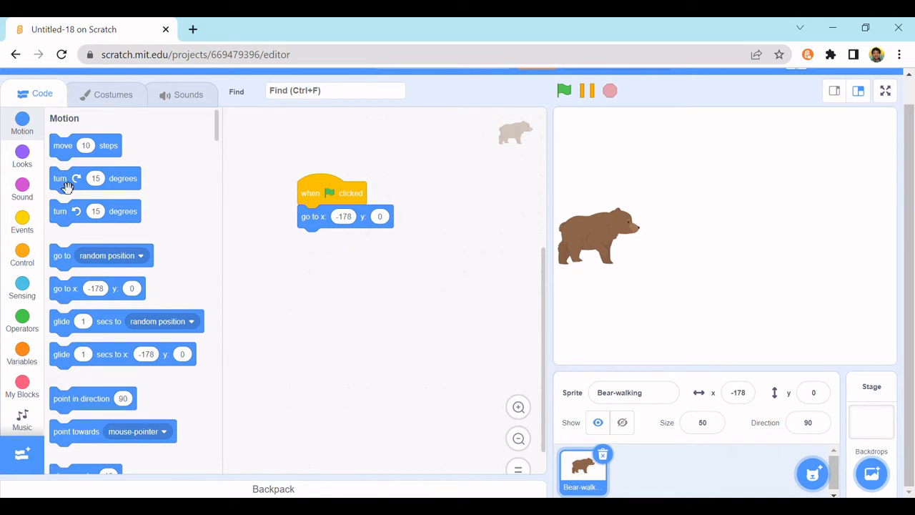
pyautogui.moveTo(22, 220)
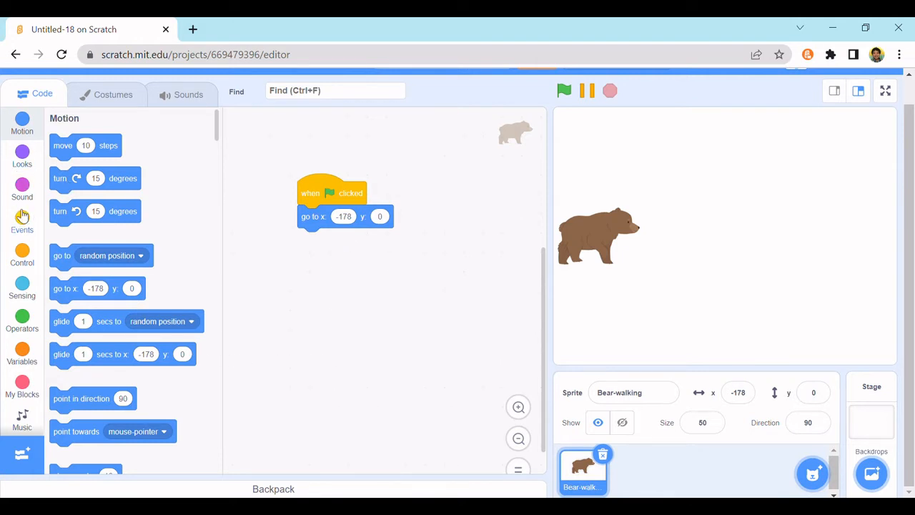
pyautogui.click(22, 258)
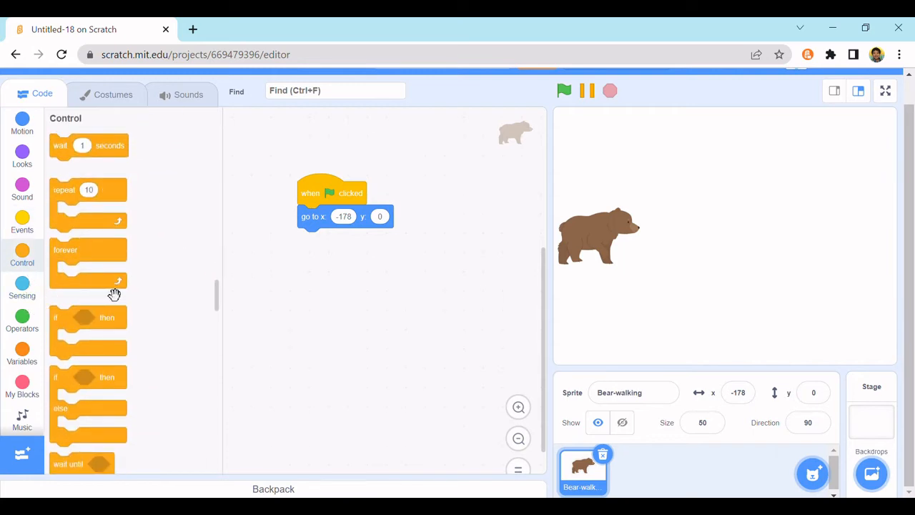
pyautogui.click(22, 153)
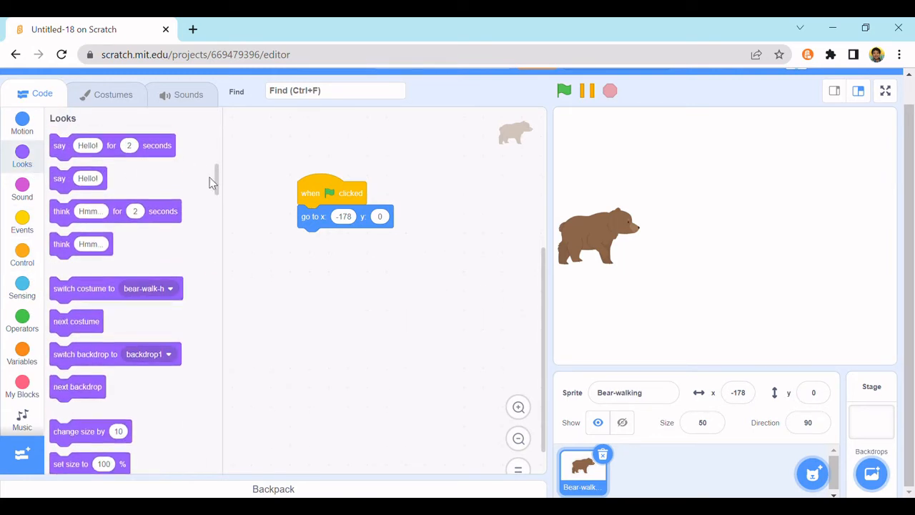
pyautogui.click(22, 122)
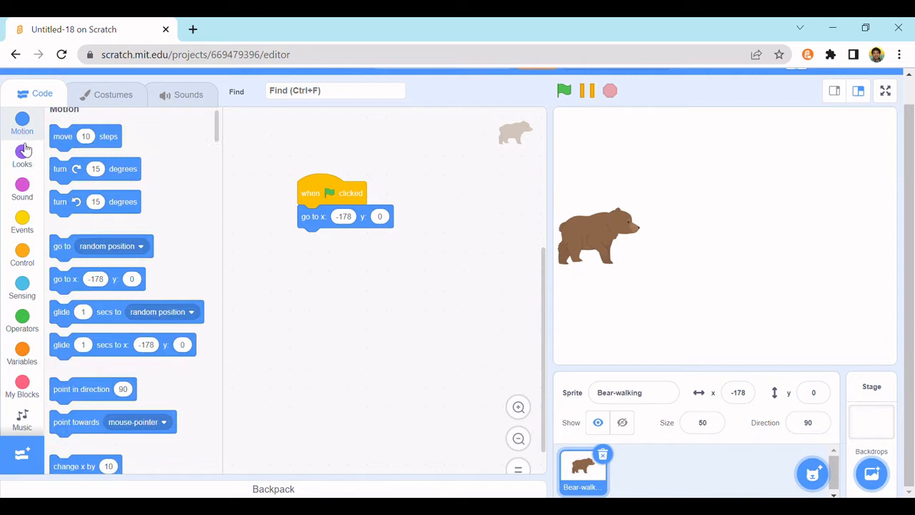
# Step: Attach a show block after the go-to block and scroll Control to 'repeat until'
pyautogui.click(22, 155)
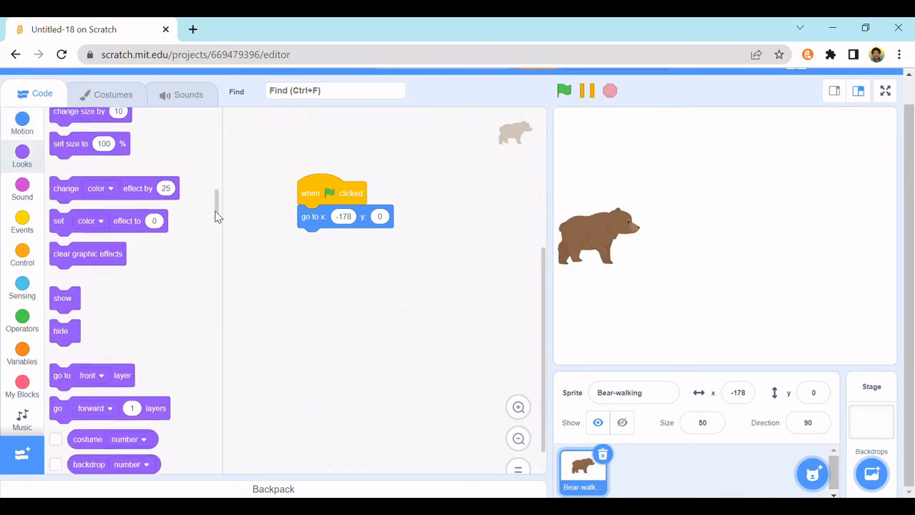
pyautogui.moveTo(63, 297); pyautogui.dragTo(310, 239)
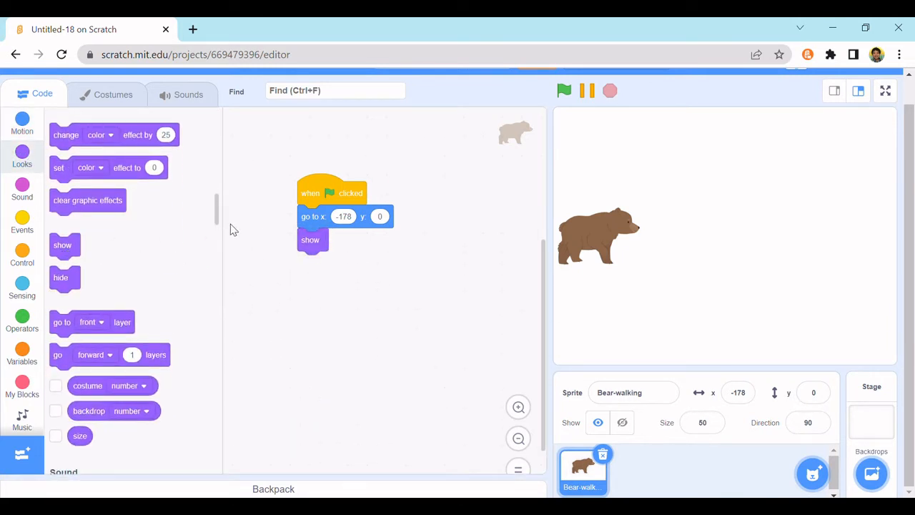
pyautogui.click(21, 254)
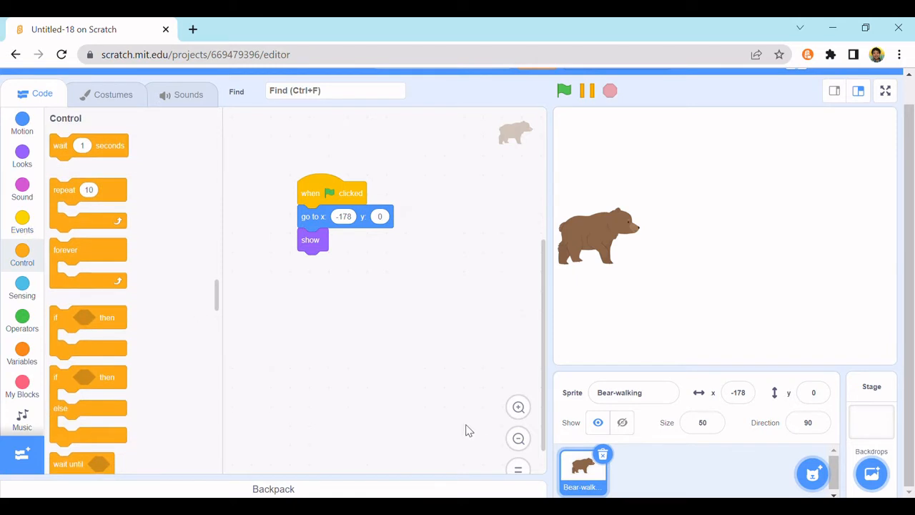
pyautogui.moveTo(39, 254)
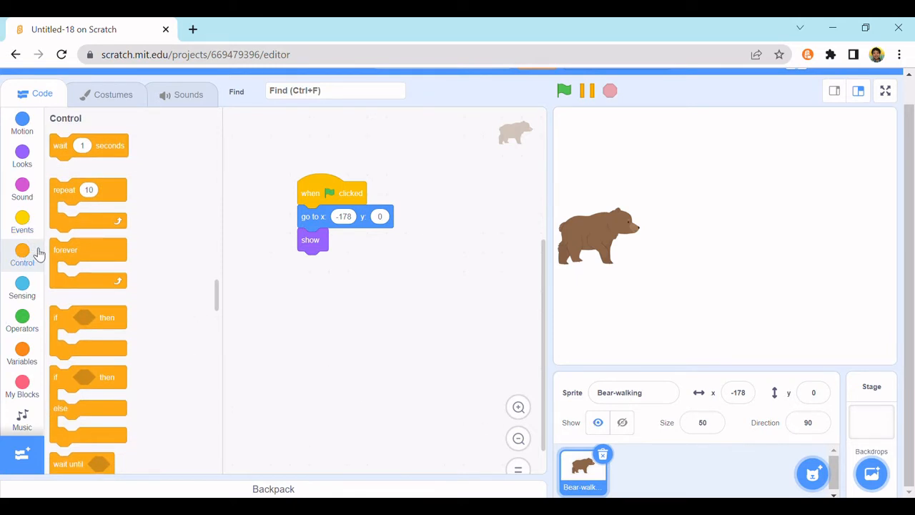
pyautogui.moveTo(86, 225)
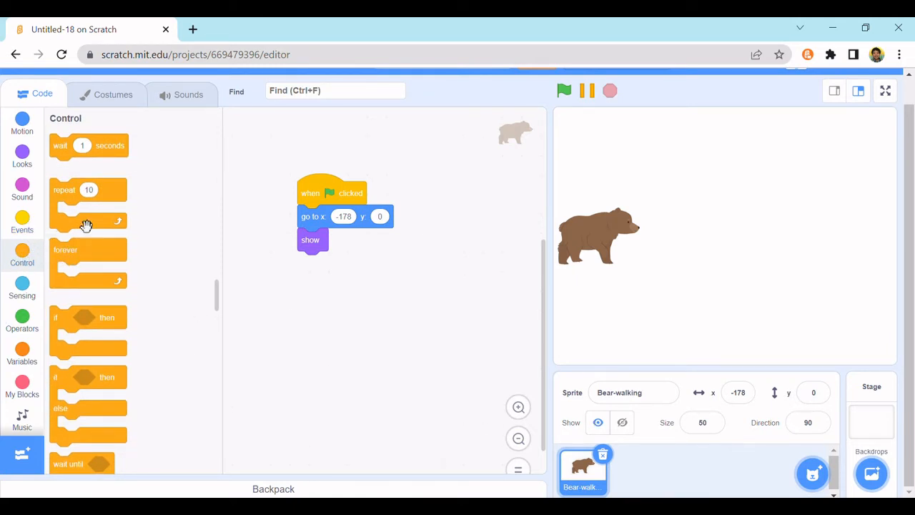
pyautogui.scroll(-3)
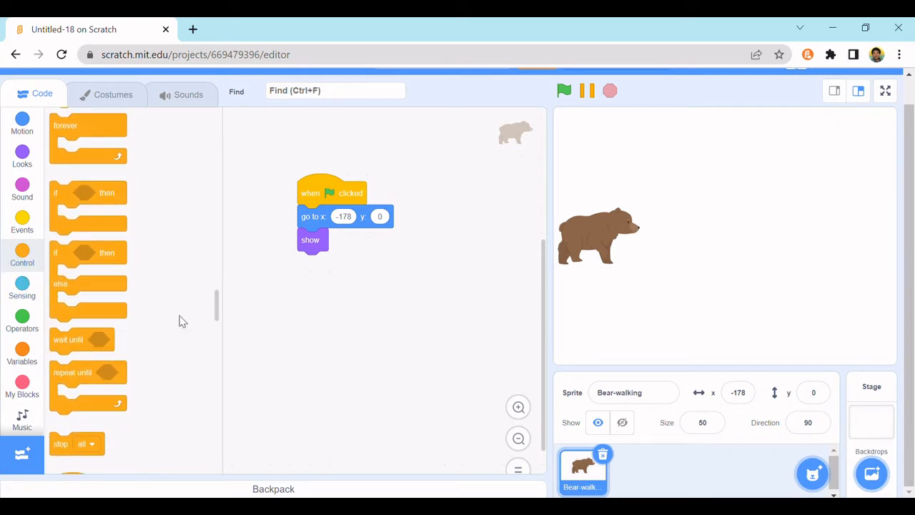
# Step: Add 'repeat until answer = MilkaTheGreatest' below the show block
pyautogui.moveTo(72, 372); pyautogui.dragTo(336, 275)
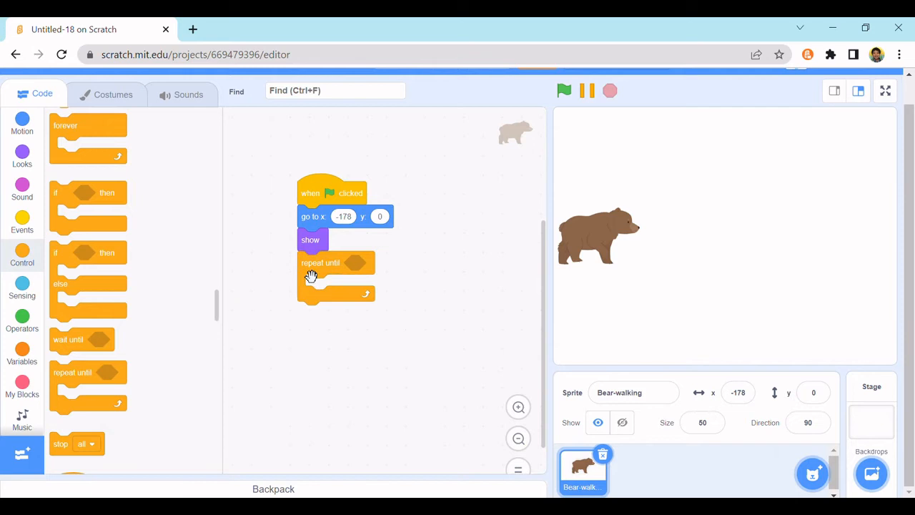
pyautogui.click(22, 322)
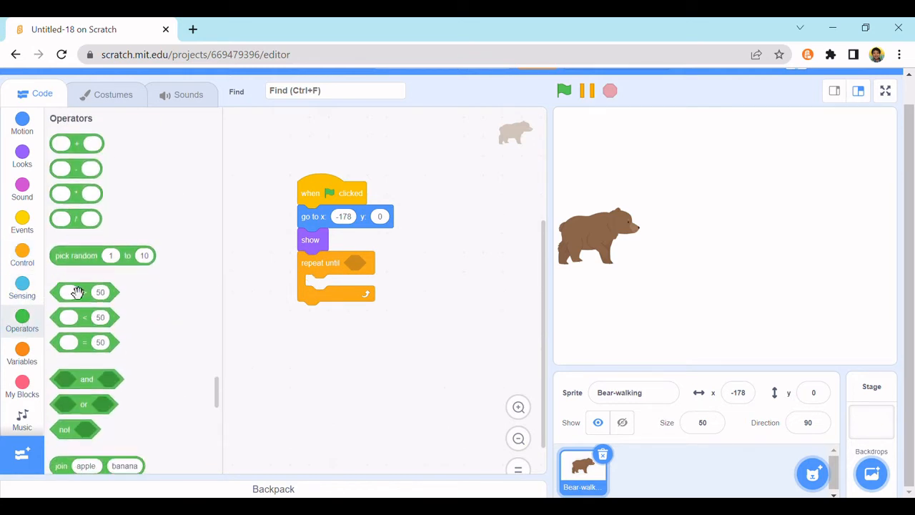
pyautogui.click(21, 286)
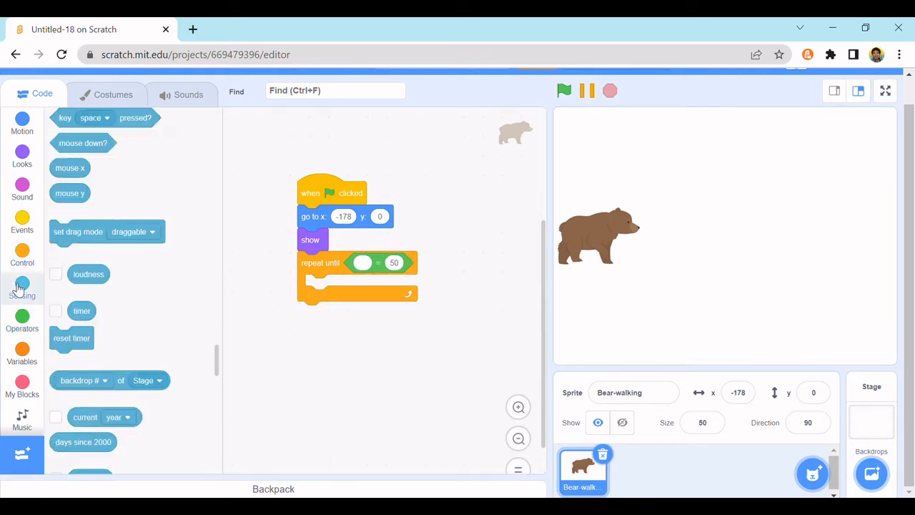
pyautogui.click(21, 289)
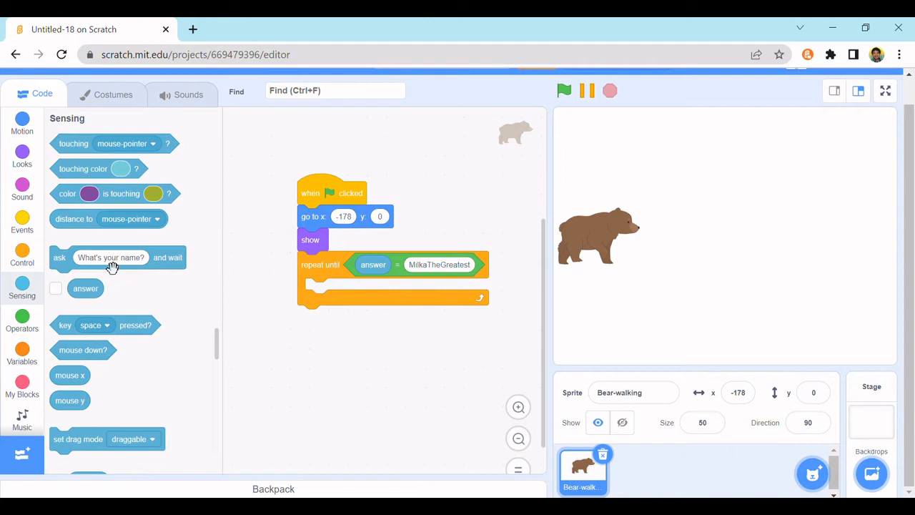
# Step: Add 'ask Password? and wait' before the loop and again inside it
pyautogui.moveTo(110, 257); pyautogui.dragTo(372, 270)
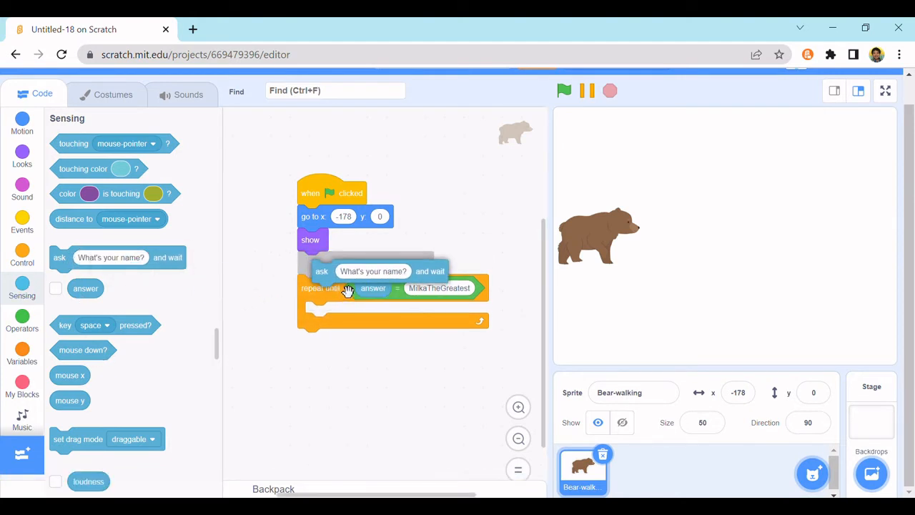
pyautogui.moveTo(346, 287); pyautogui.dragTo(331, 325)
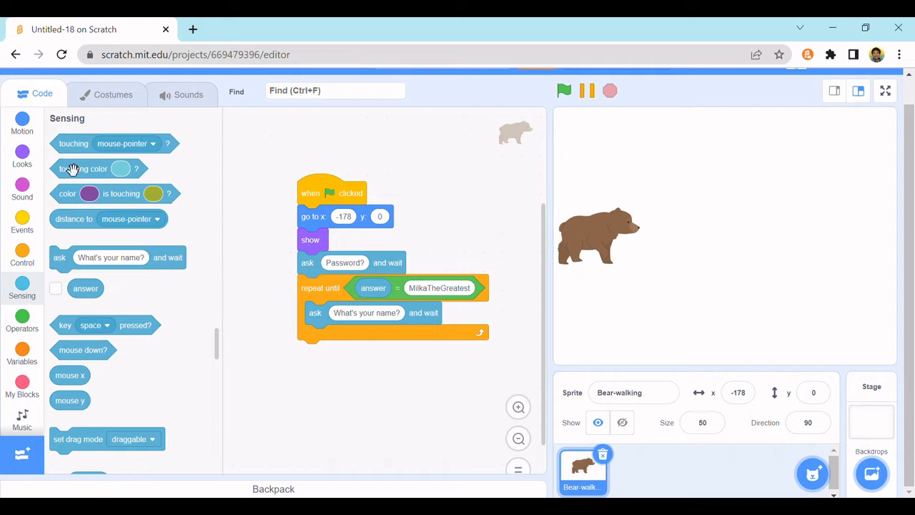
pyautogui.click(22, 154)
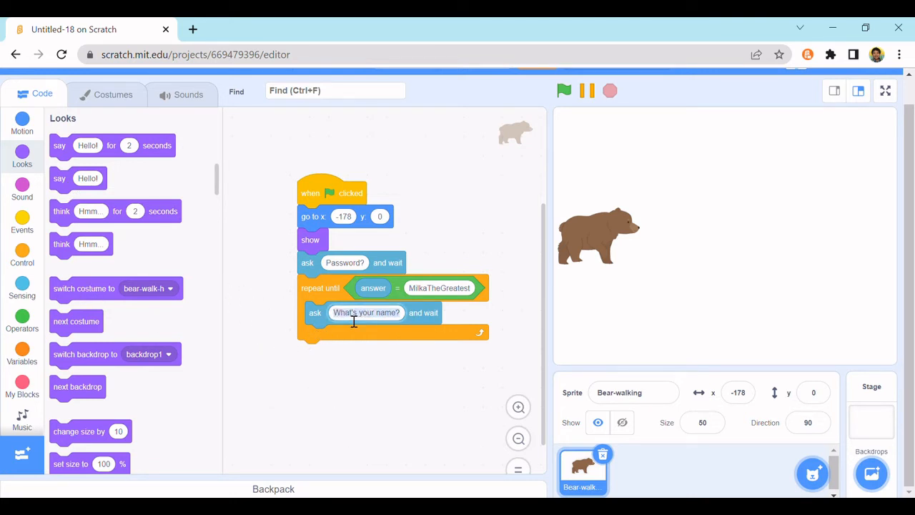
pyautogui.write('Password?')
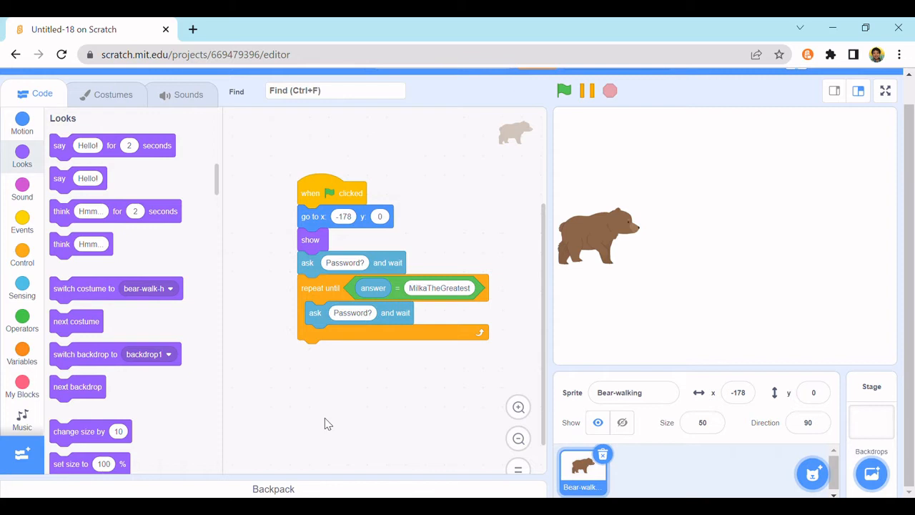
# Step: Drag a 'say for 2 seconds' block onto the canvas for the Error message
pyautogui.moveTo(112, 145); pyautogui.dragTo(288, 328)
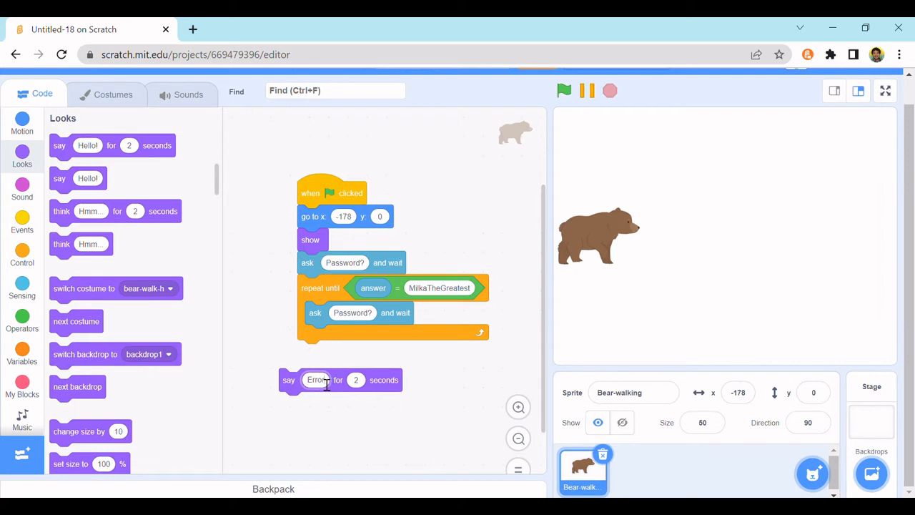
pyautogui.moveTo(289, 411)
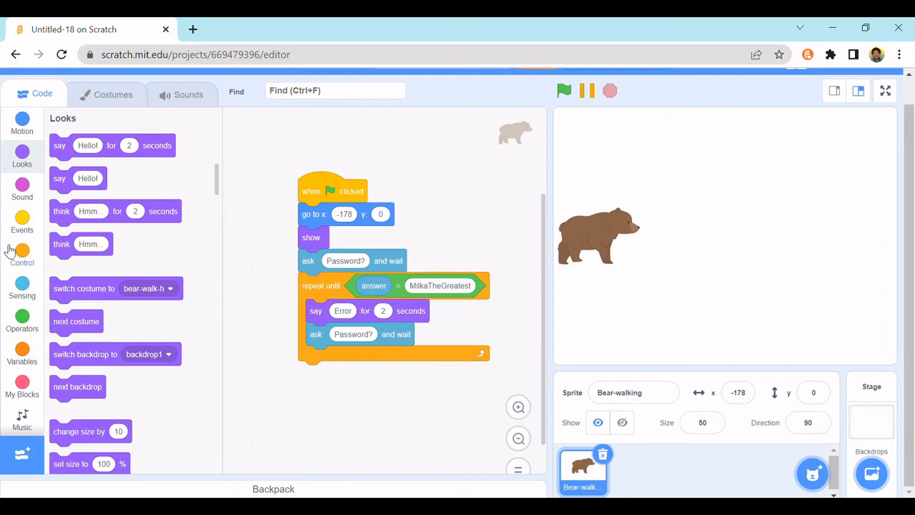
pyautogui.moveTo(340, 348)
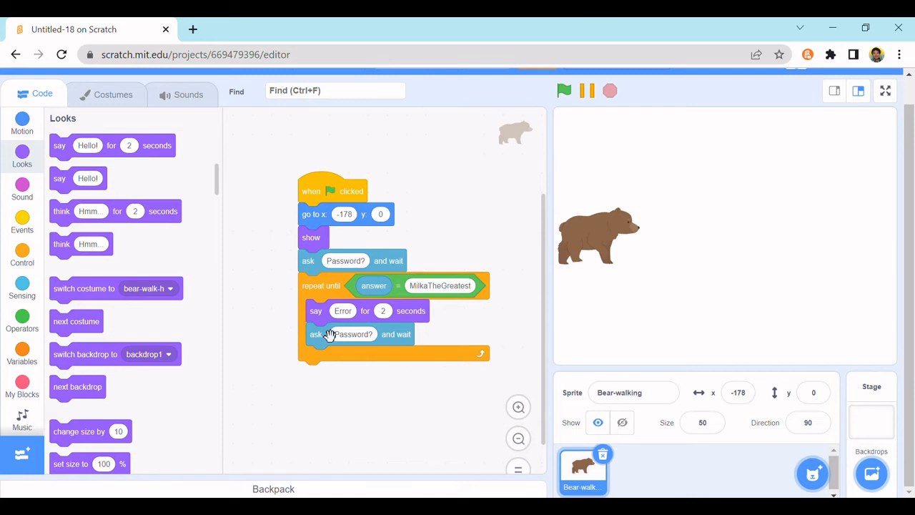
pyautogui.moveTo(147, 293)
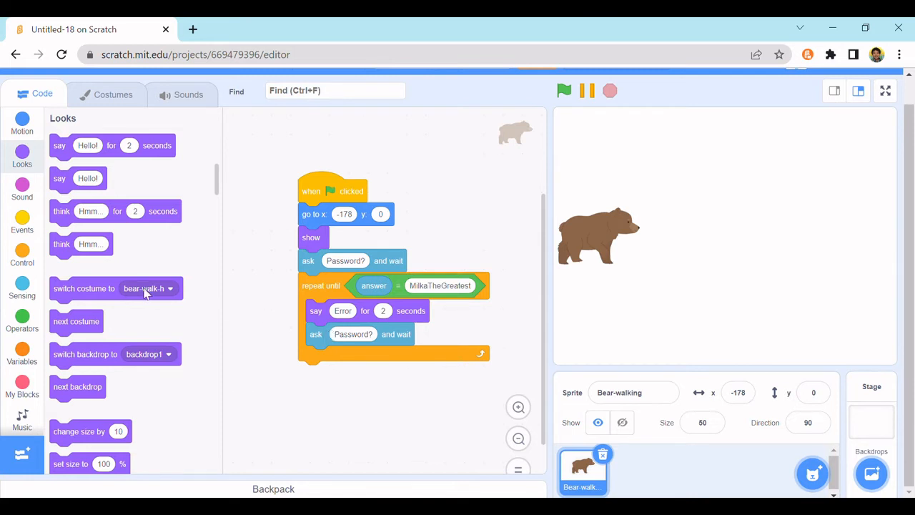
pyautogui.moveTo(22, 225)
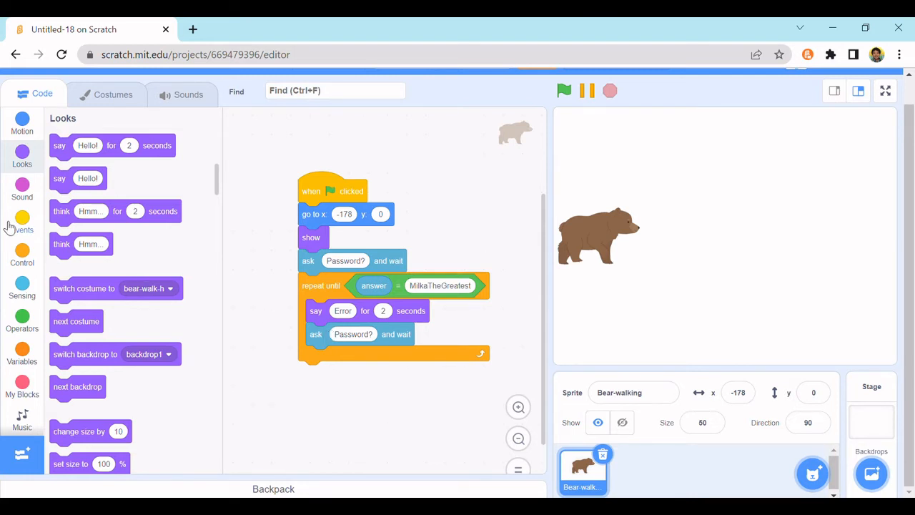
pyautogui.moveTo(251, 377)
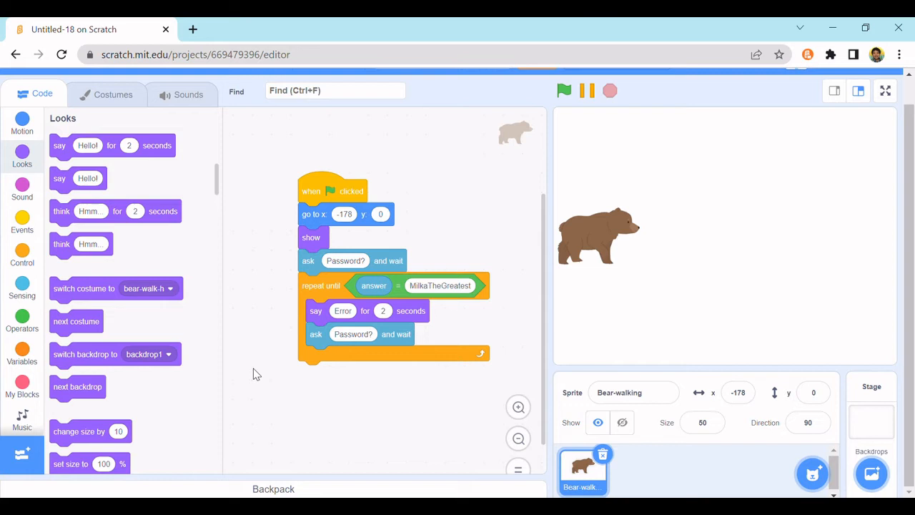
pyautogui.moveTo(511, 151)
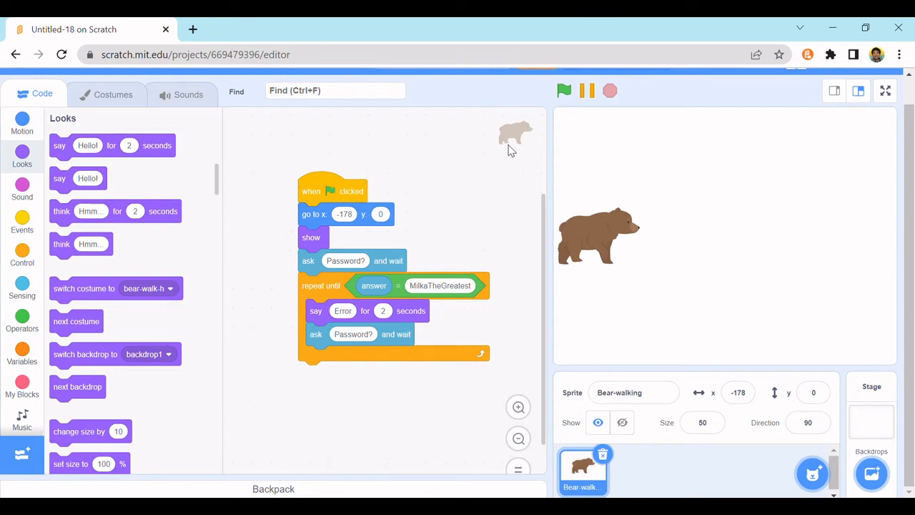
pyautogui.click(564, 90)
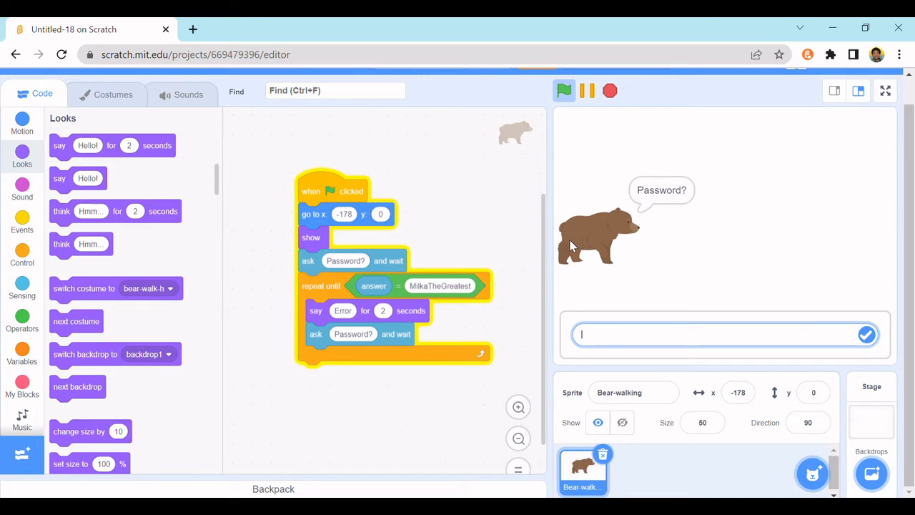
pyautogui.write('No')
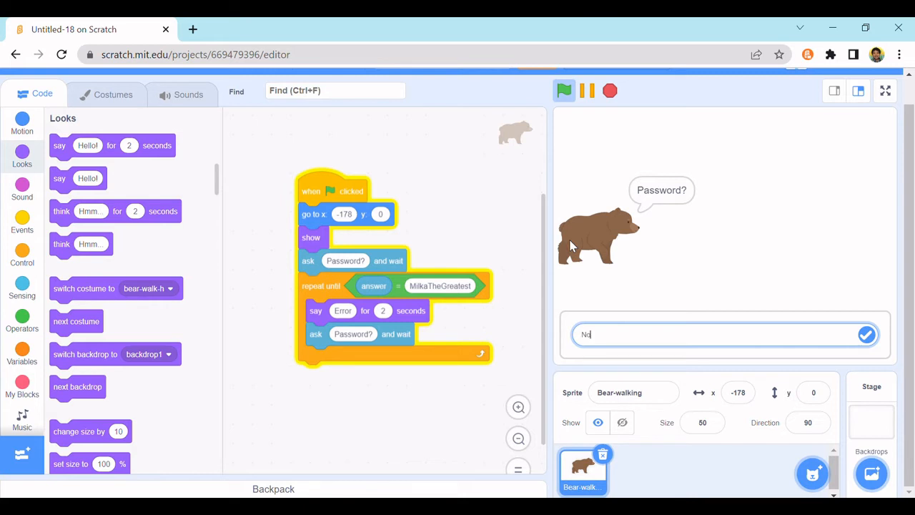
pyautogui.click(866, 335)
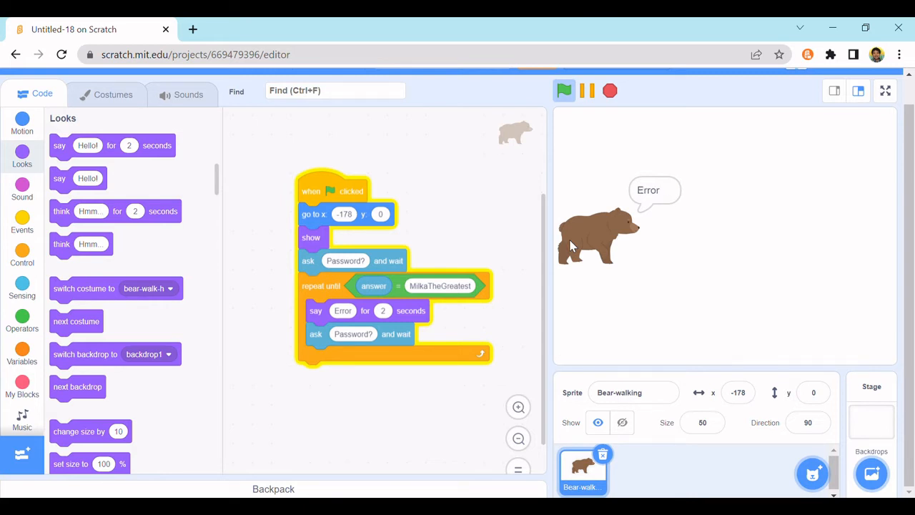
pyautogui.click(564, 90)
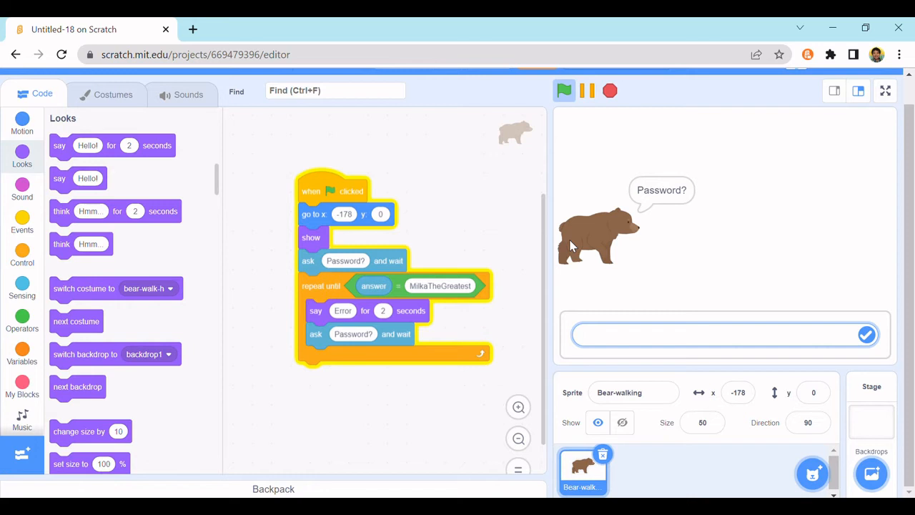
pyautogui.write('MilkaTHe')
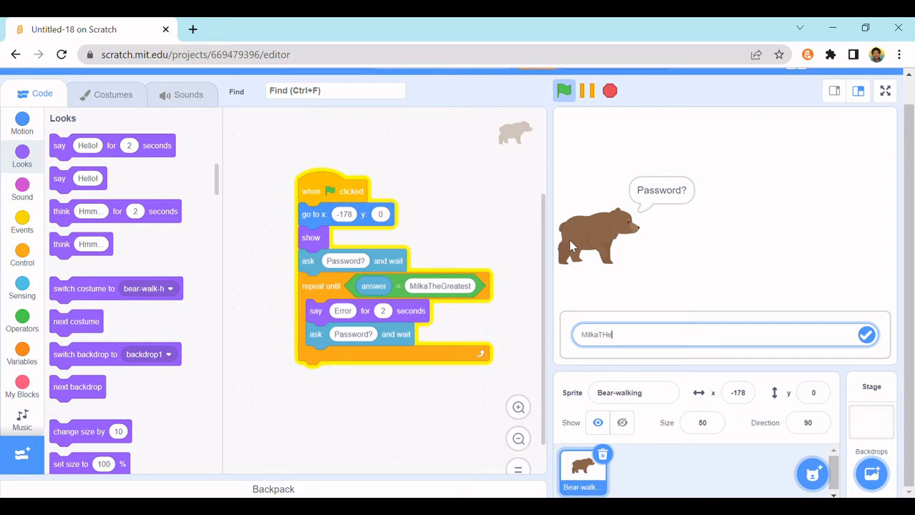
pyautogui.press('Backspace')
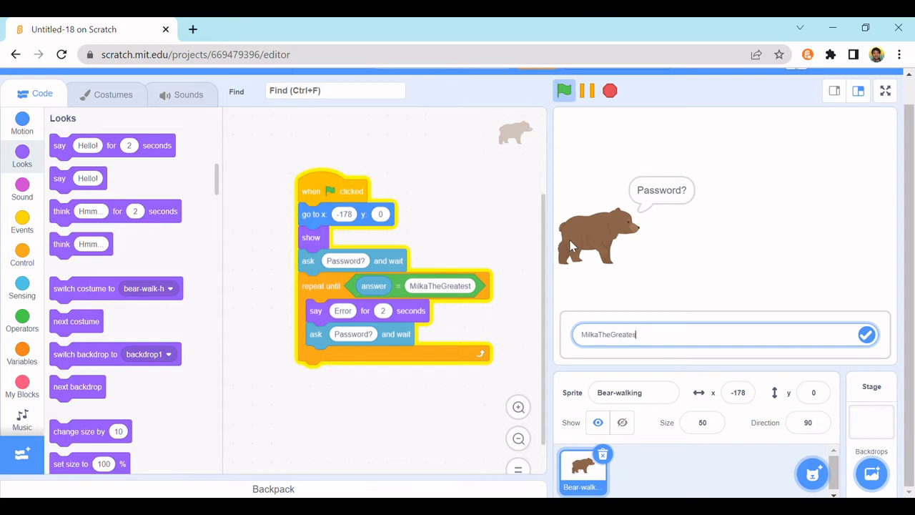
pyautogui.click(865, 334)
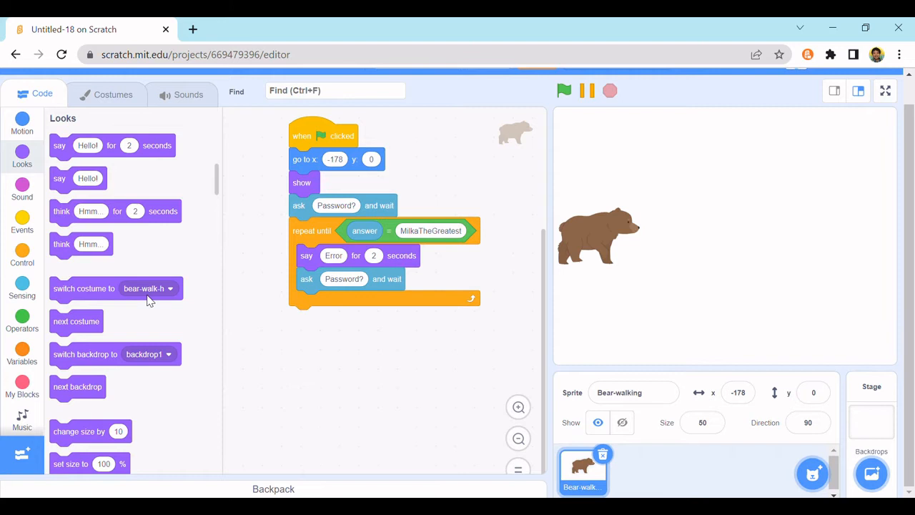
pyautogui.moveTo(21, 218)
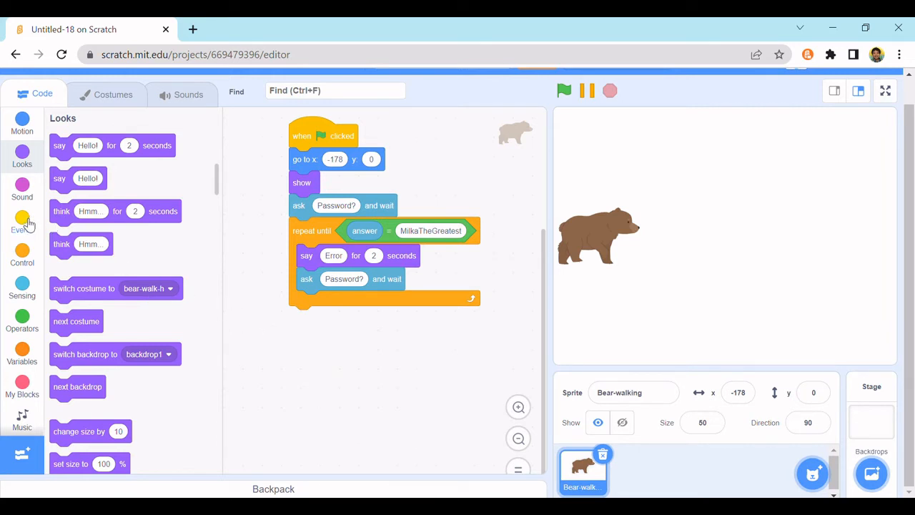
pyautogui.moveTo(4, 277)
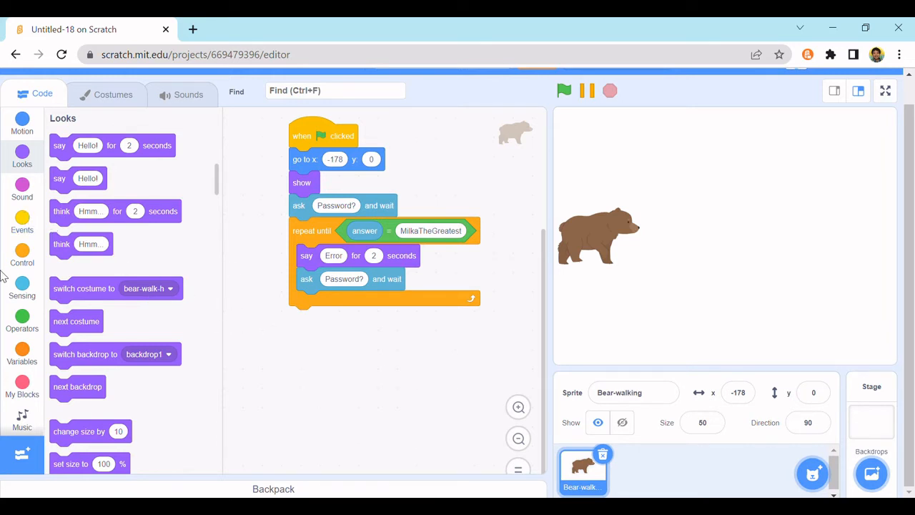
# Step: Set the loose broadcast block to a new message named 'Password Correct'
pyautogui.click(21, 222)
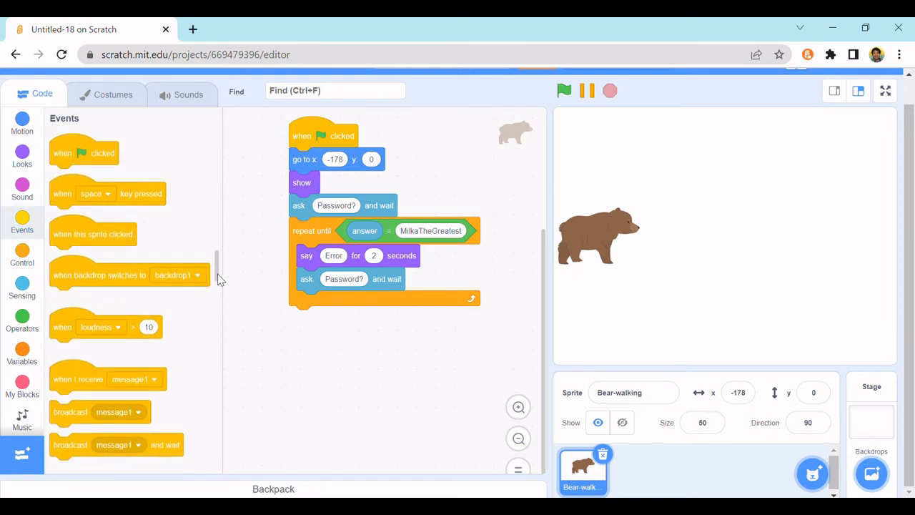
pyautogui.scroll(-3)
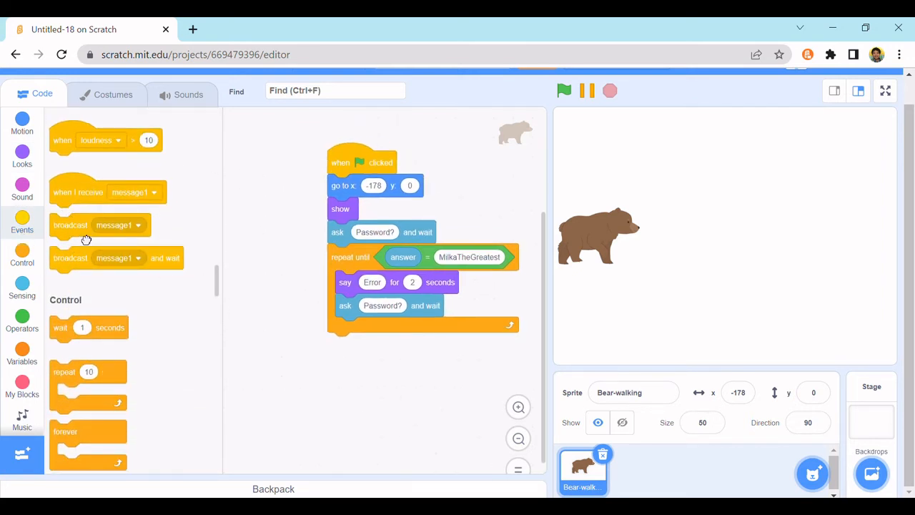
pyautogui.click(318, 394)
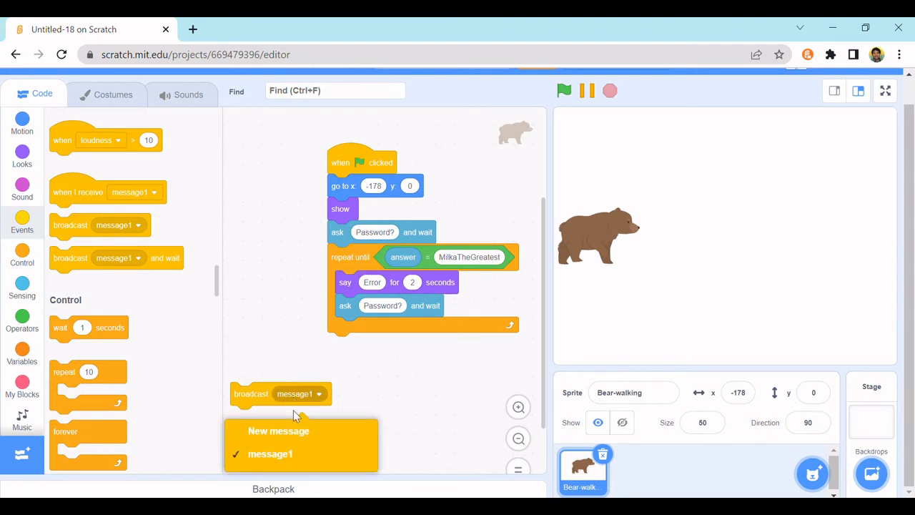
pyautogui.click(279, 431)
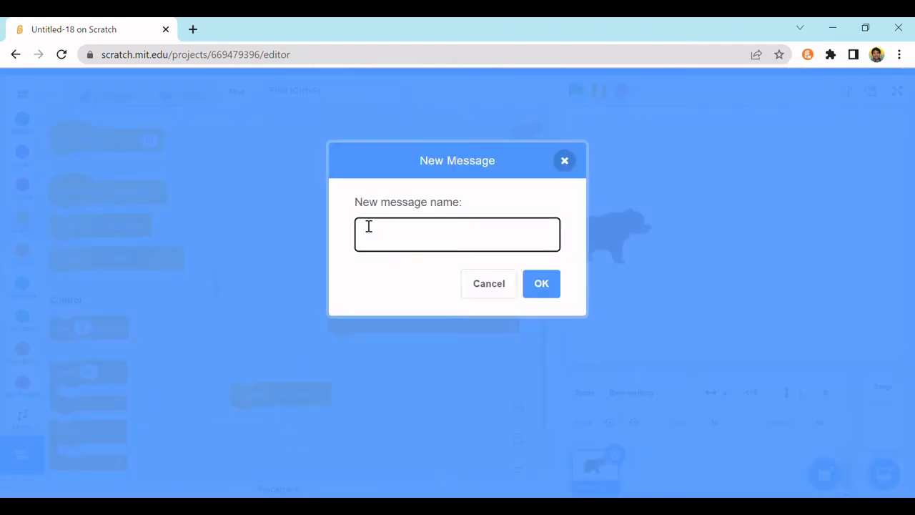
pyautogui.write('Pa')
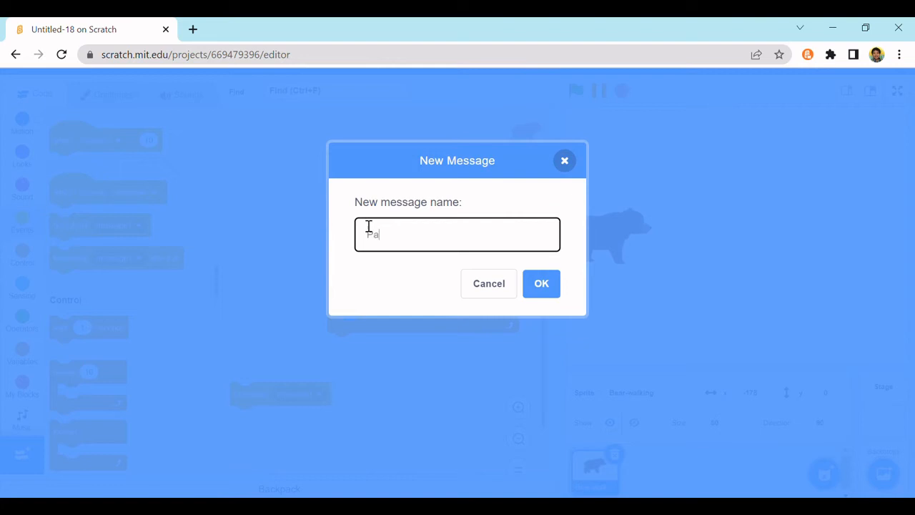
pyautogui.write('s')
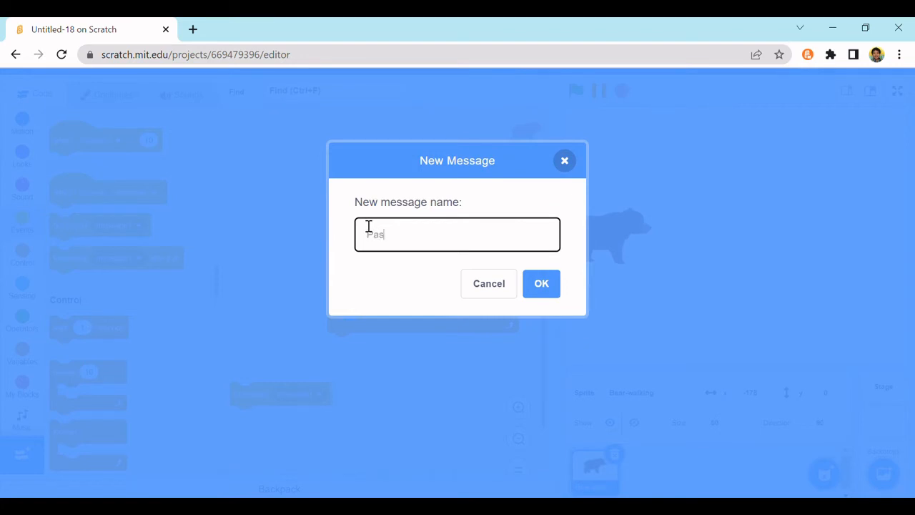
pyautogui.write('so')
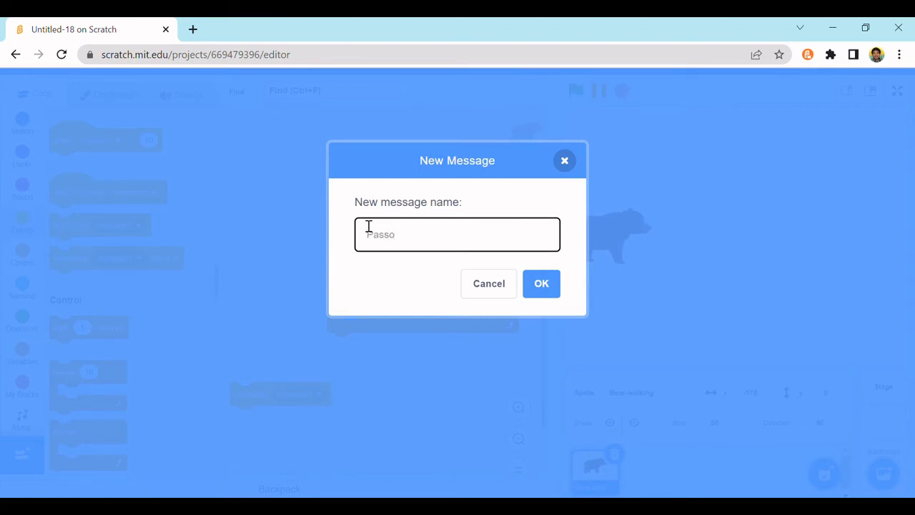
pyautogui.write('Password')
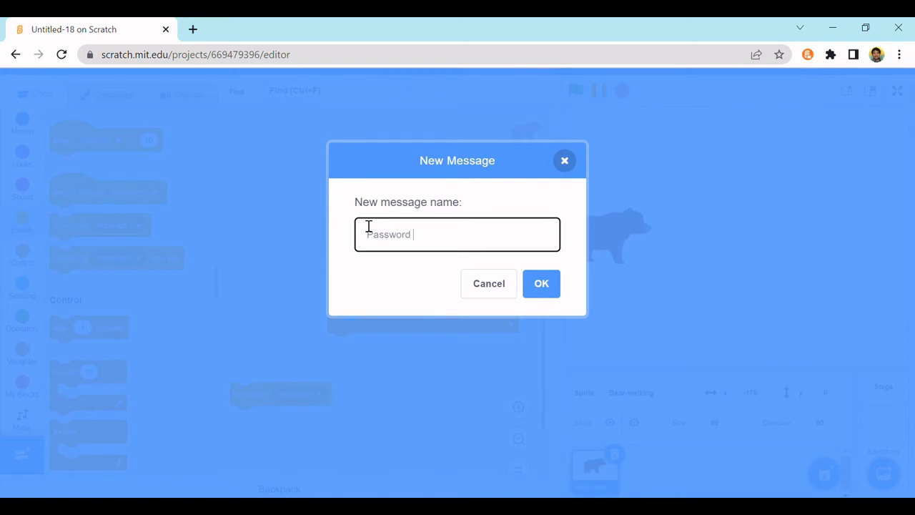
pyautogui.write('Correc')
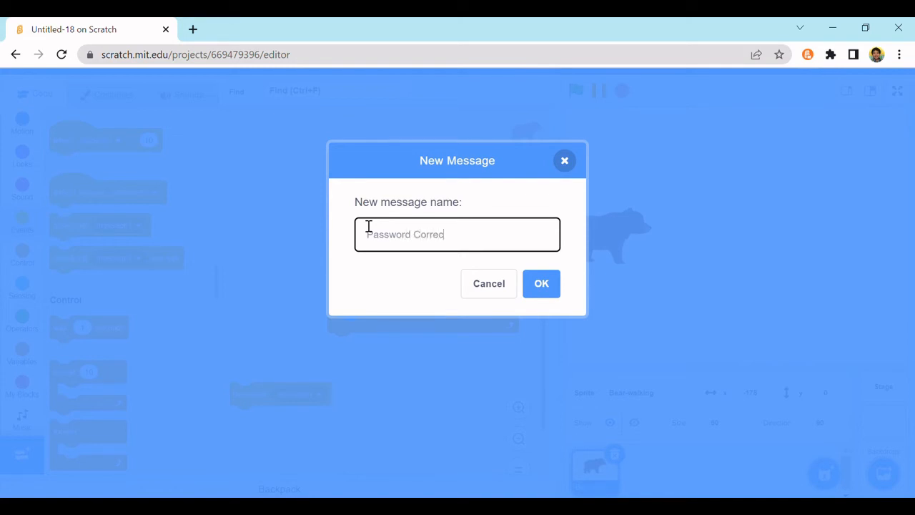
pyautogui.click(541, 283)
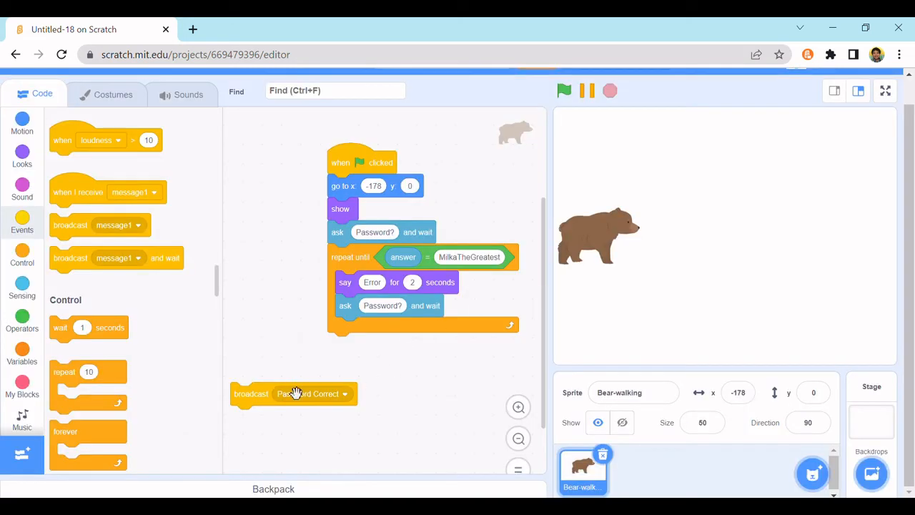
# Step: Attach the Password Correct broadcast under the loop and select the Stage
pyautogui.click(564, 90)
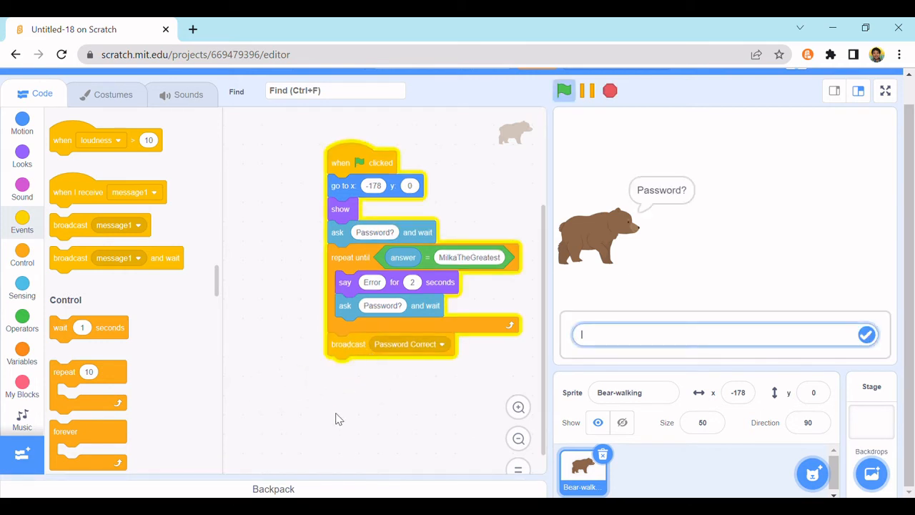
pyautogui.click(609, 90)
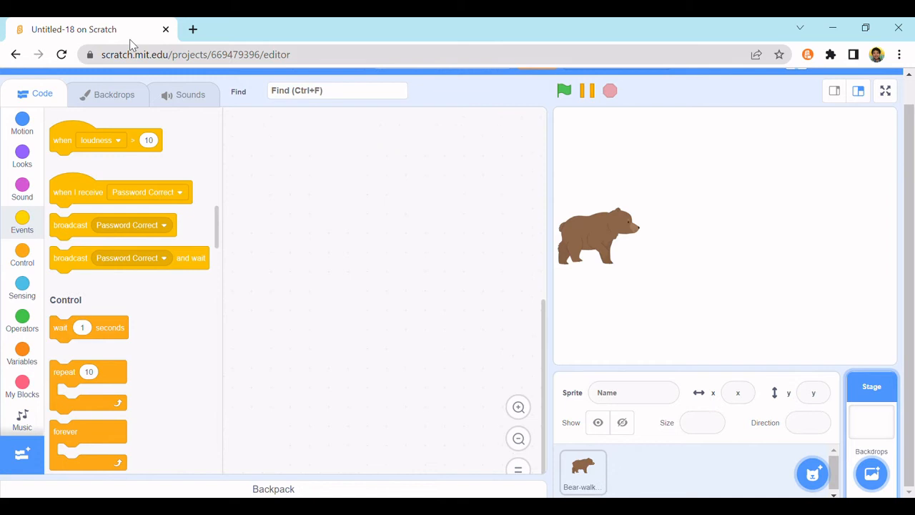
pyautogui.moveTo(184, 94)
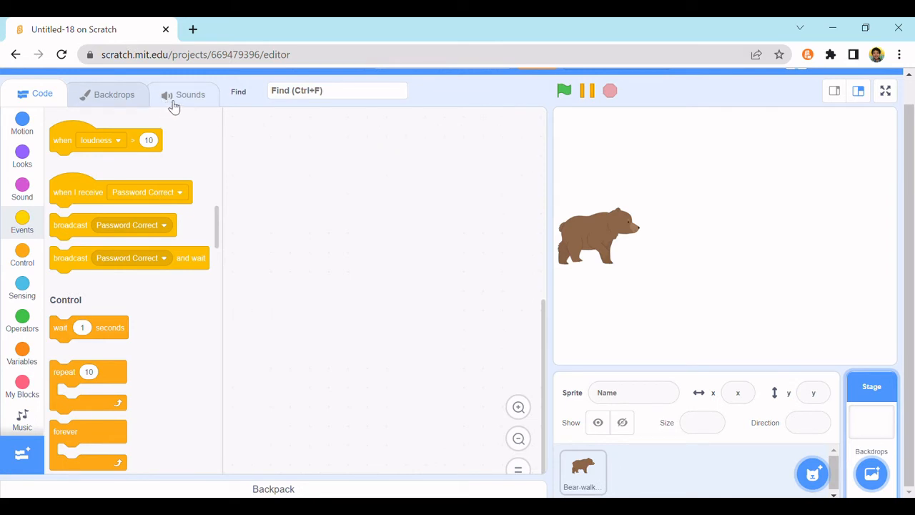
# Step: Convert backdrop1 to bitmap, paint it purple, and add the Boardwalk backdrop
pyautogui.click(107, 93)
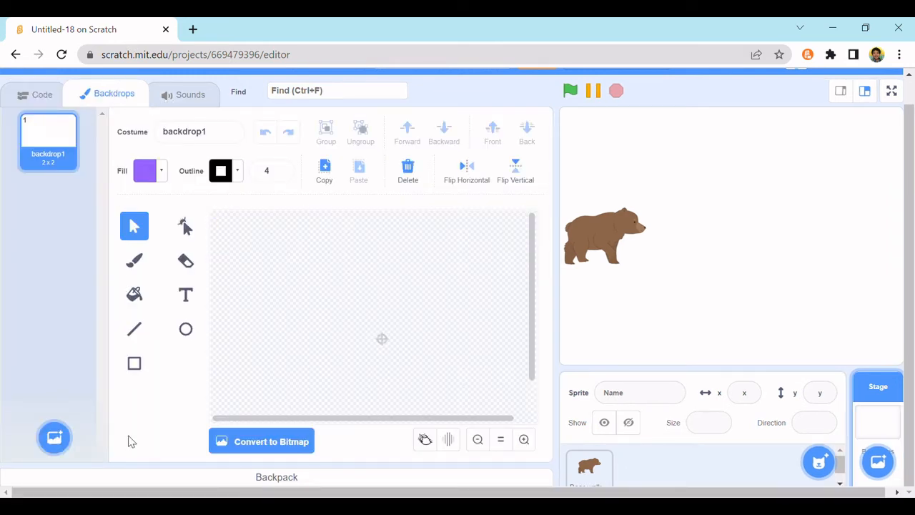
pyautogui.click(262, 441)
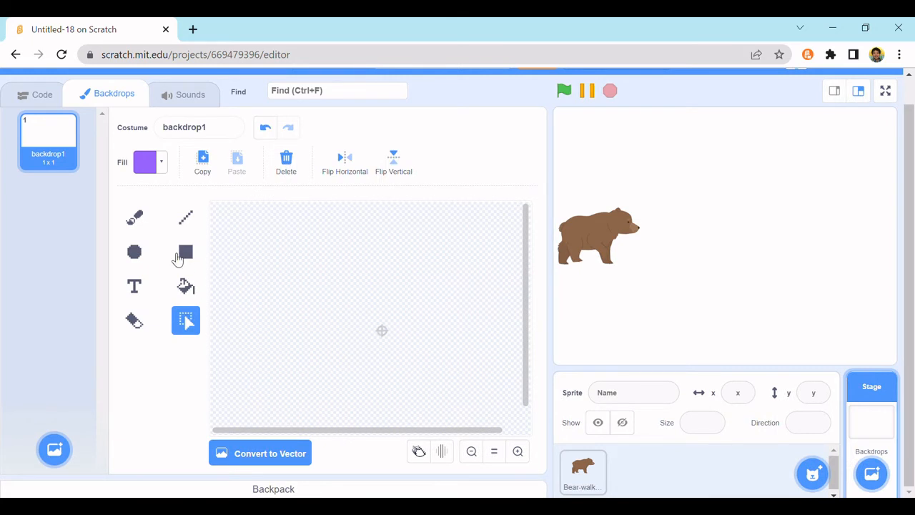
pyautogui.click(144, 162)
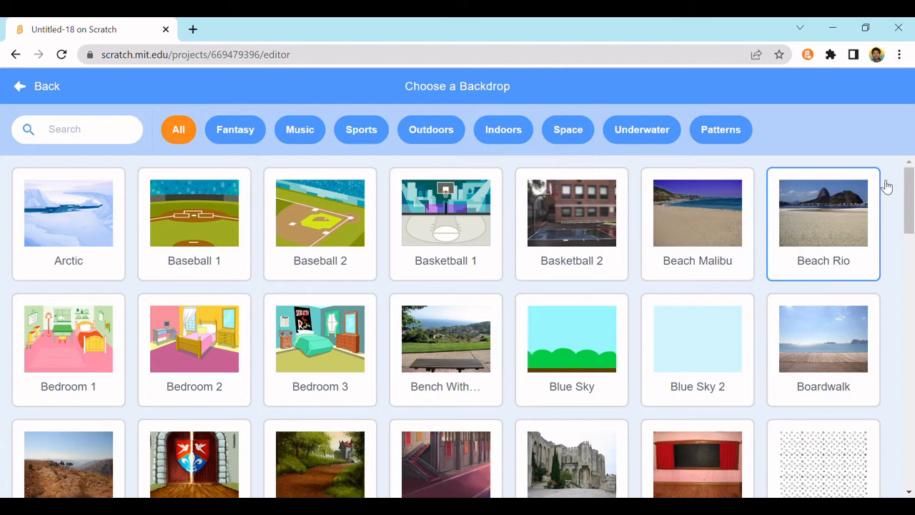
pyautogui.scroll(-3)
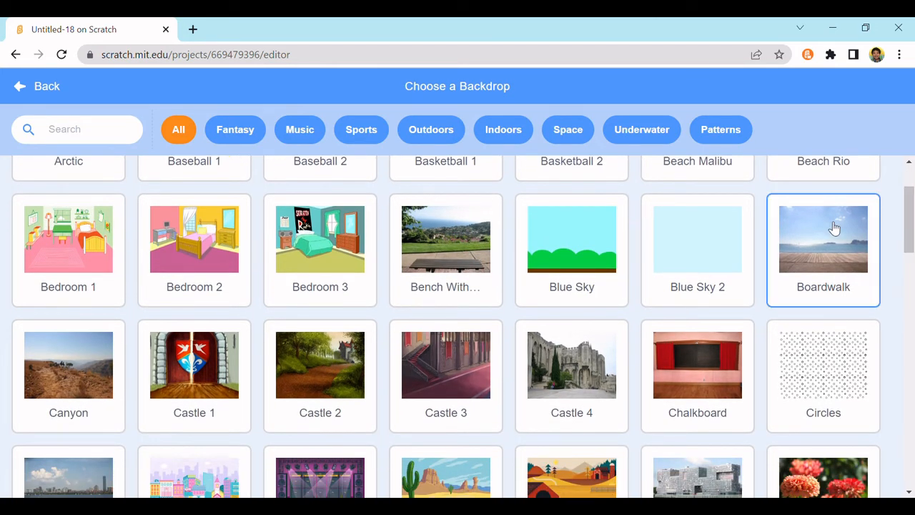
pyautogui.click(823, 239)
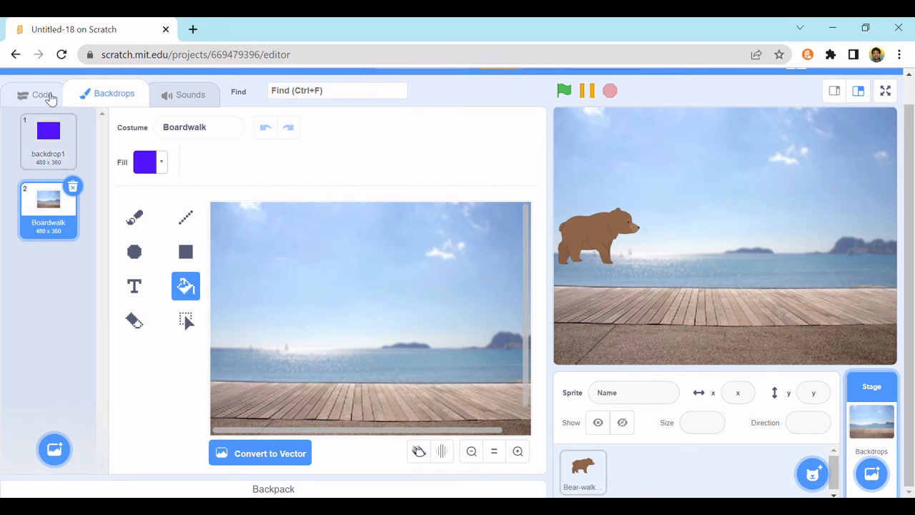
pyautogui.moveTo(65, 95)
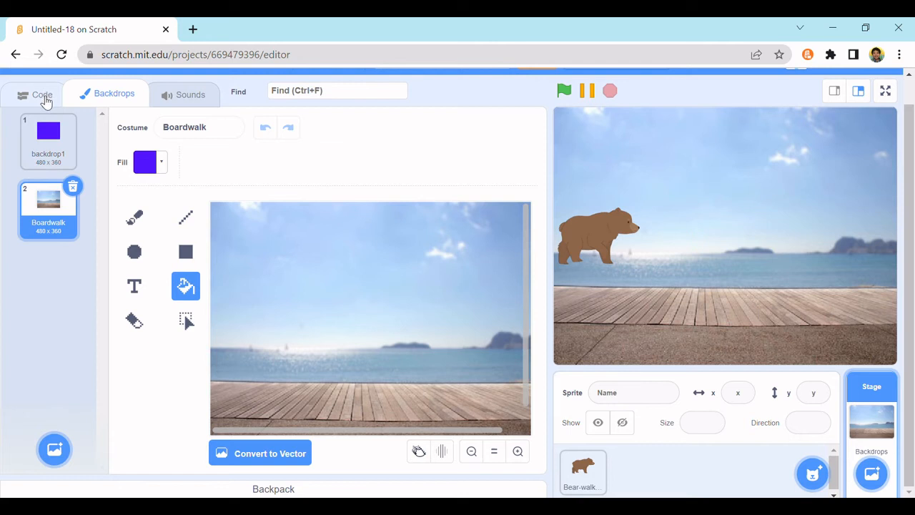
# Step: Give the Stage two scripts: green flag switches to backdrop1, Password Correct switches to Boardwalk
pyautogui.click(42, 94)
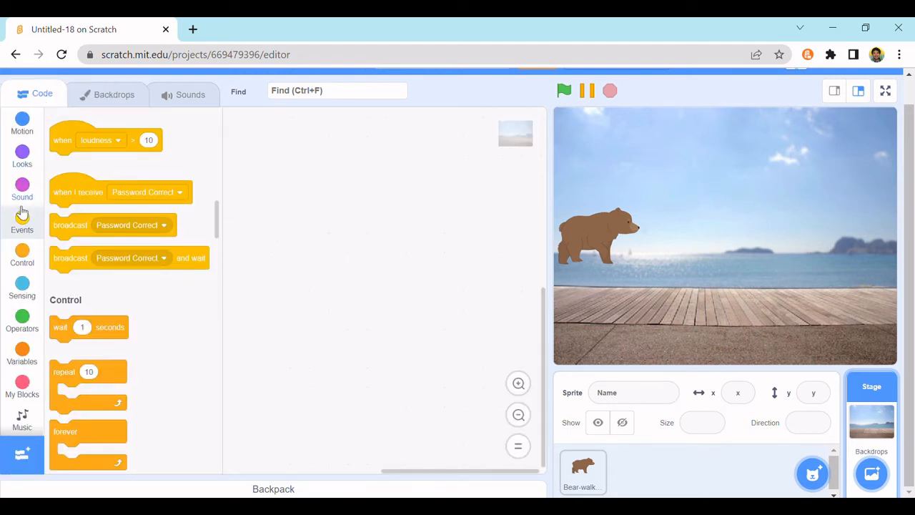
pyautogui.click(22, 222)
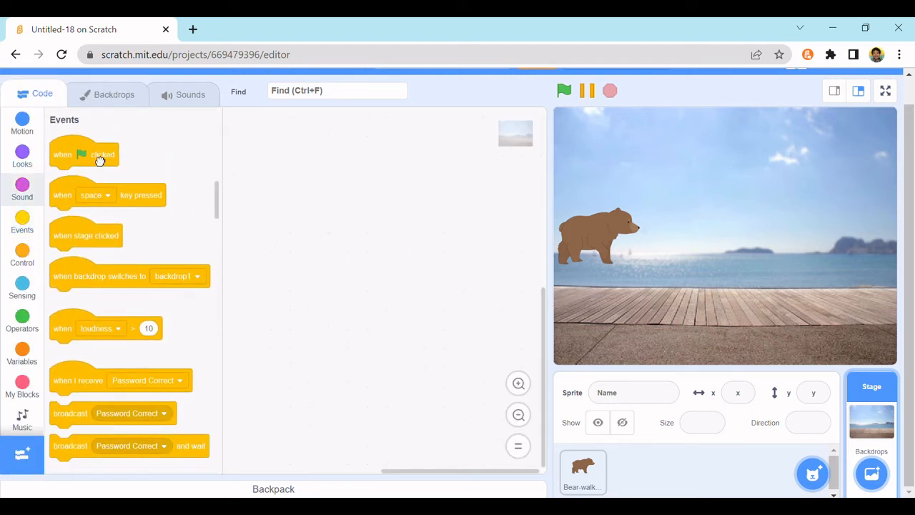
pyautogui.moveTo(84, 154); pyautogui.dragTo(347, 159)
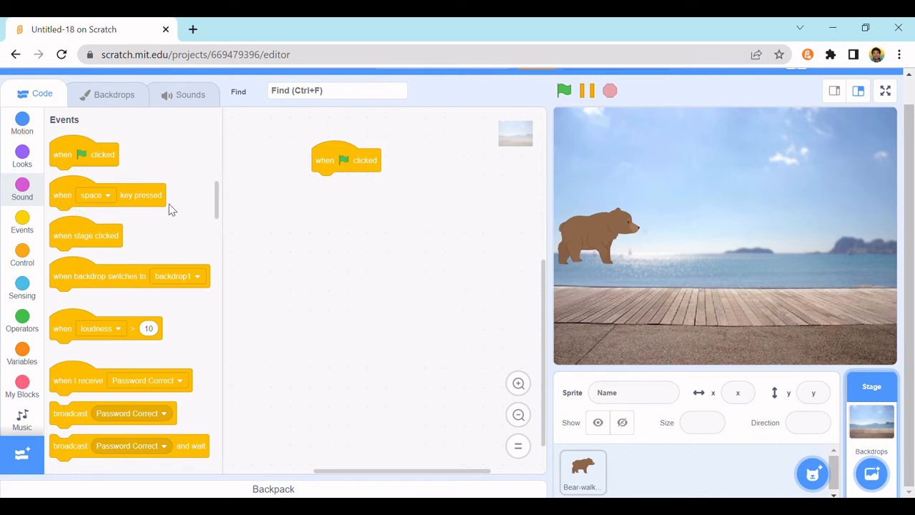
pyautogui.click(22, 125)
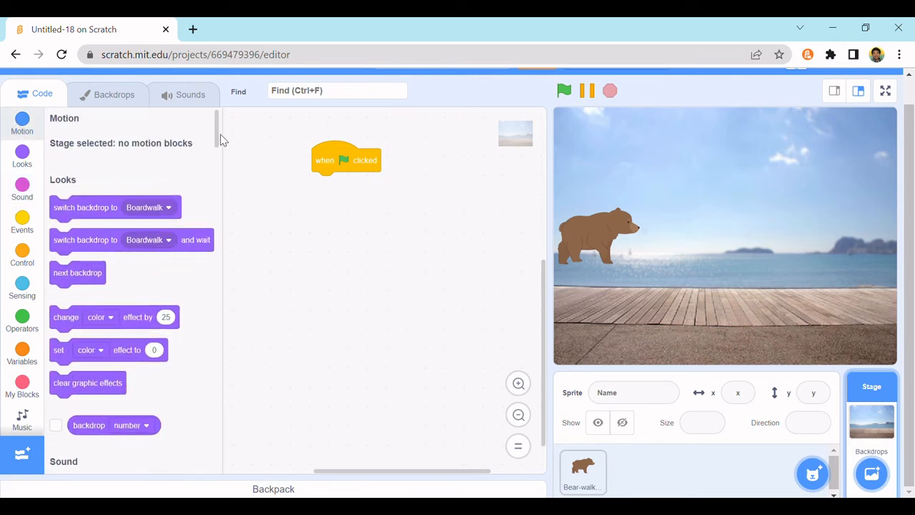
pyautogui.moveTo(221, 146)
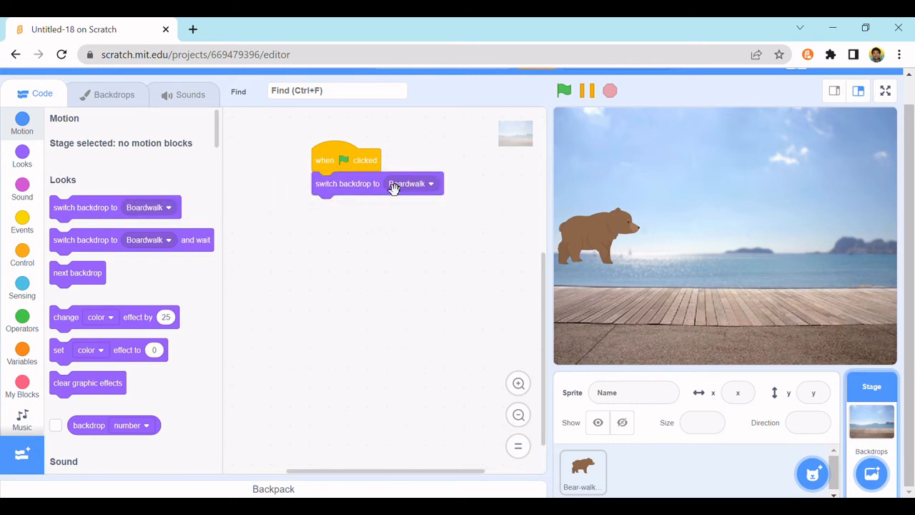
pyautogui.click(410, 183)
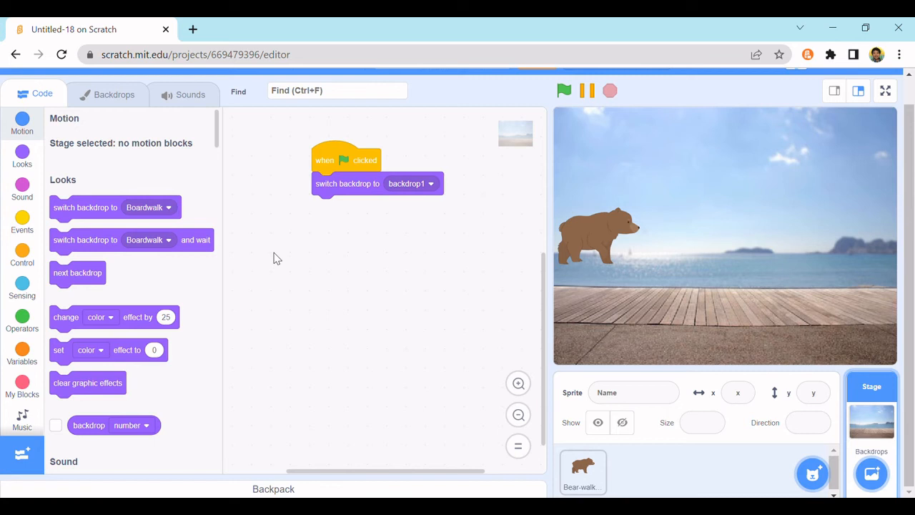
pyautogui.click(22, 221)
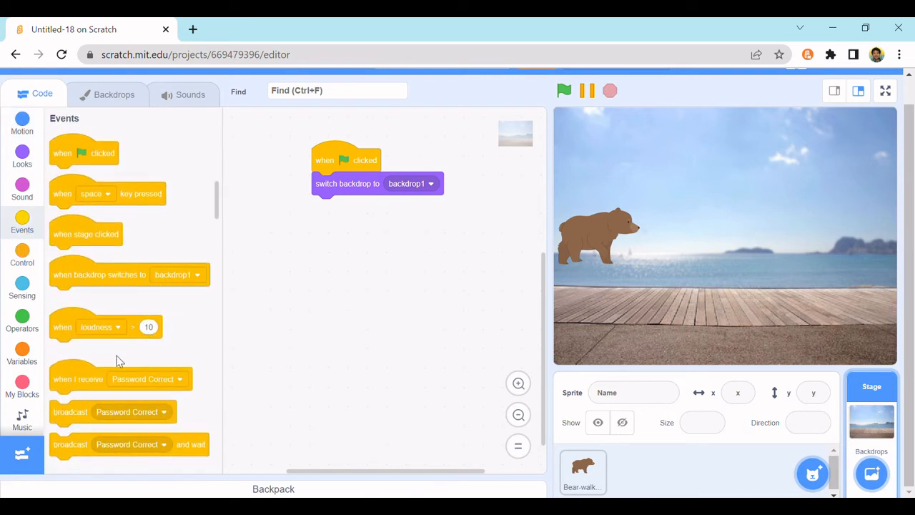
pyautogui.moveTo(120, 379); pyautogui.dragTo(454, 259)
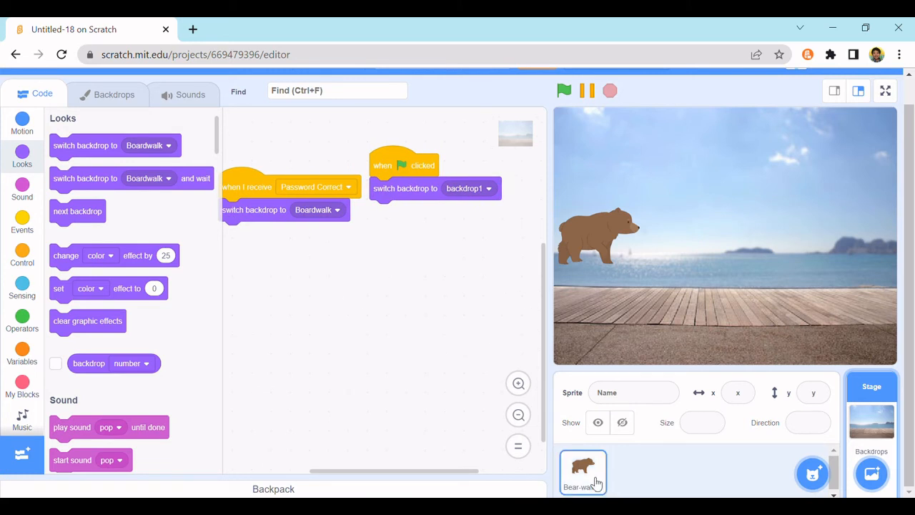
# Step: Run the project and submit the wrong password 'iereje'
pyautogui.click(582, 472)
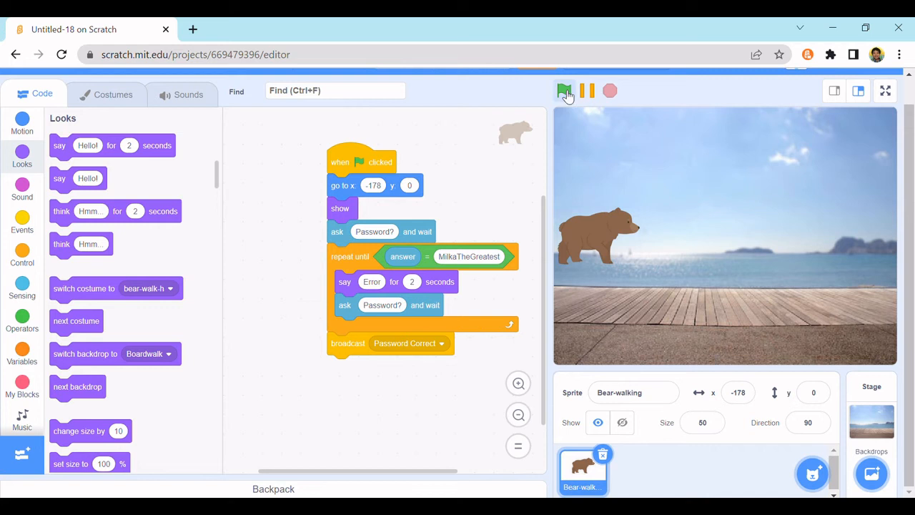
pyautogui.click(565, 91)
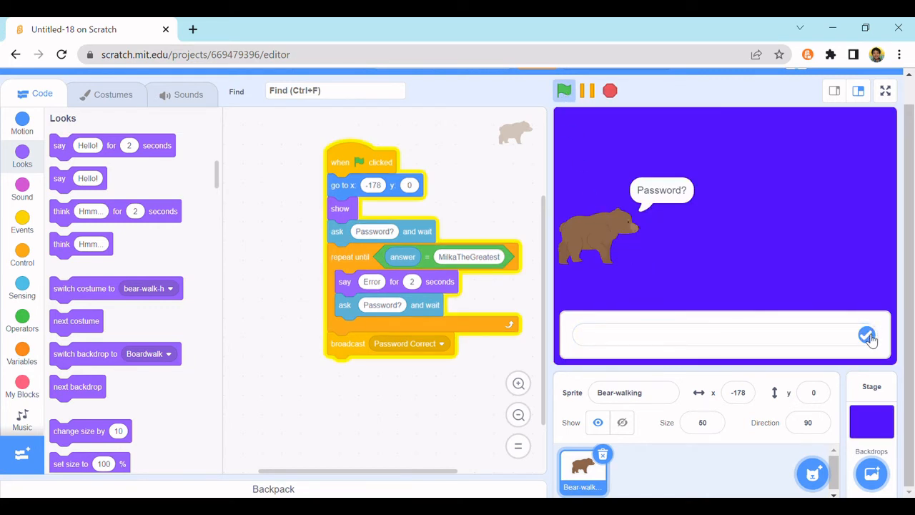
pyautogui.click(715, 334)
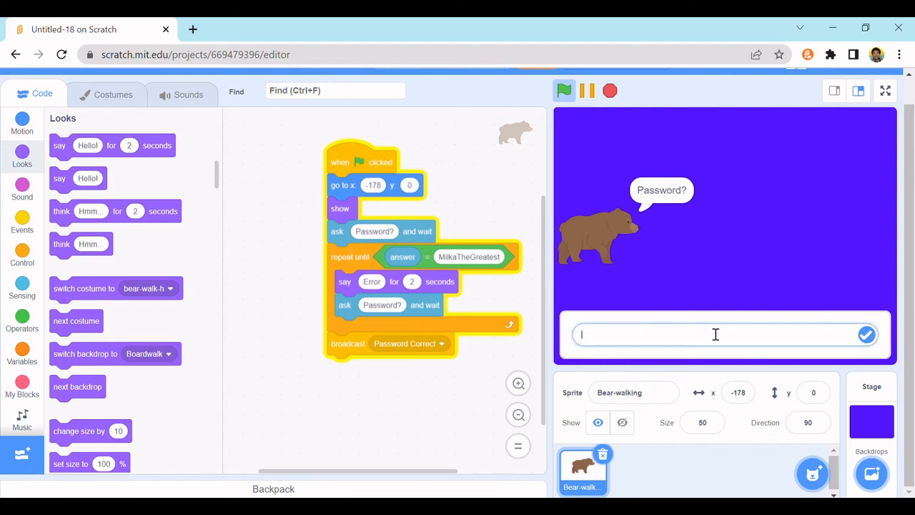
pyautogui.write('iereje')
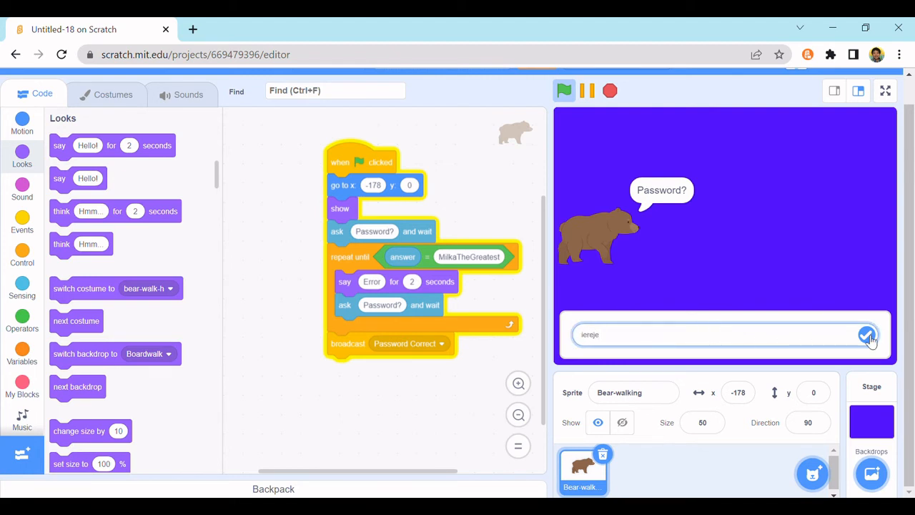
pyautogui.click(867, 334)
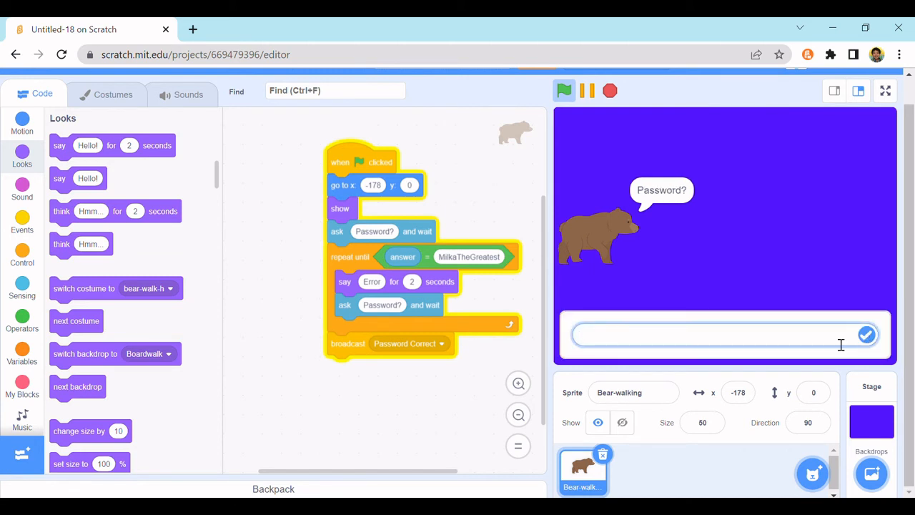
pyautogui.write('Mi')
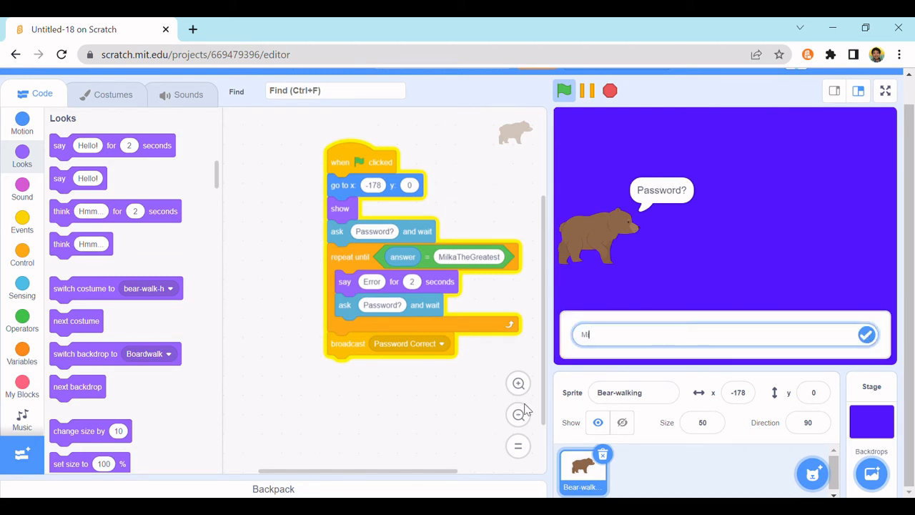
pyautogui.write('ilka')
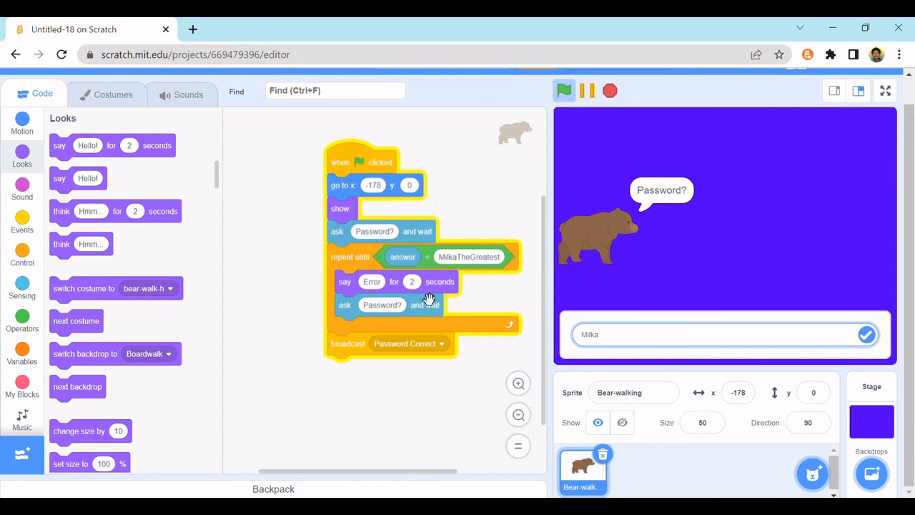
pyautogui.moveTo(618, 322)
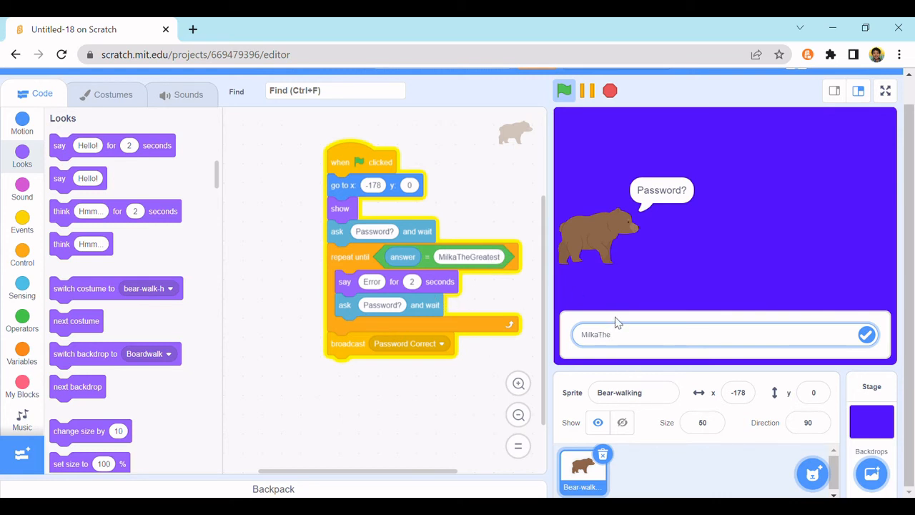
pyautogui.write('Greatest')
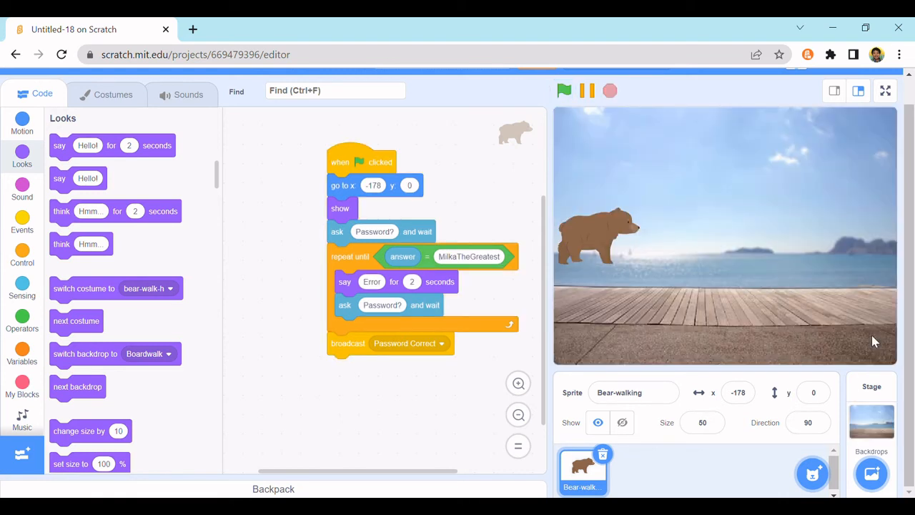
# Step: Add a hide block after the broadcast, then rerun and submit the correct password
pyautogui.click(633, 392)
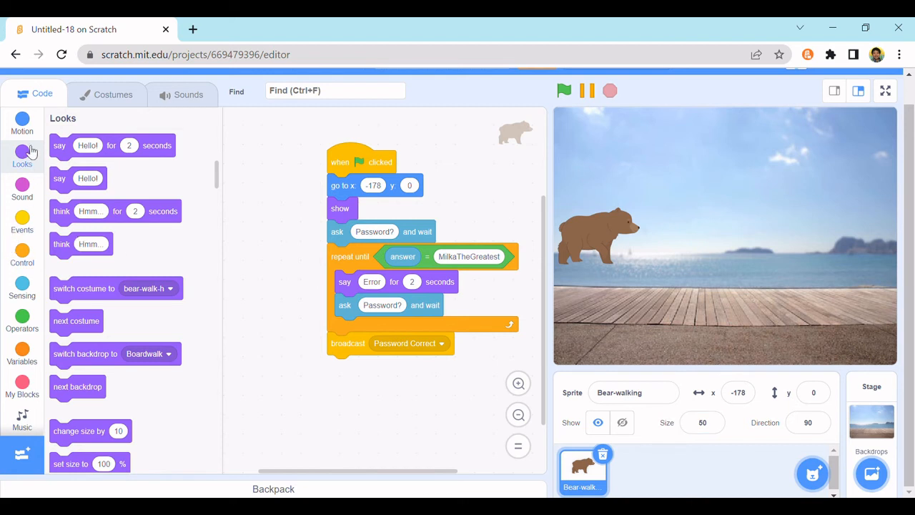
pyautogui.scroll(-3)
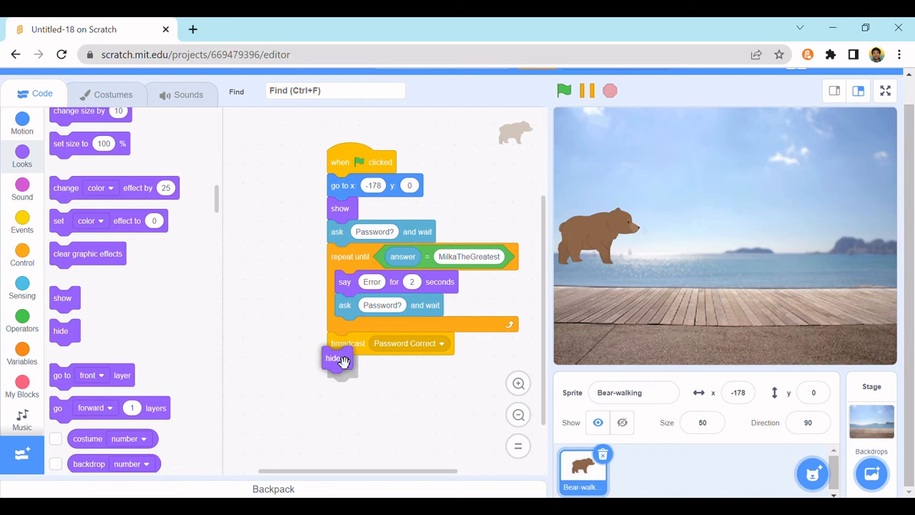
pyautogui.click(564, 90)
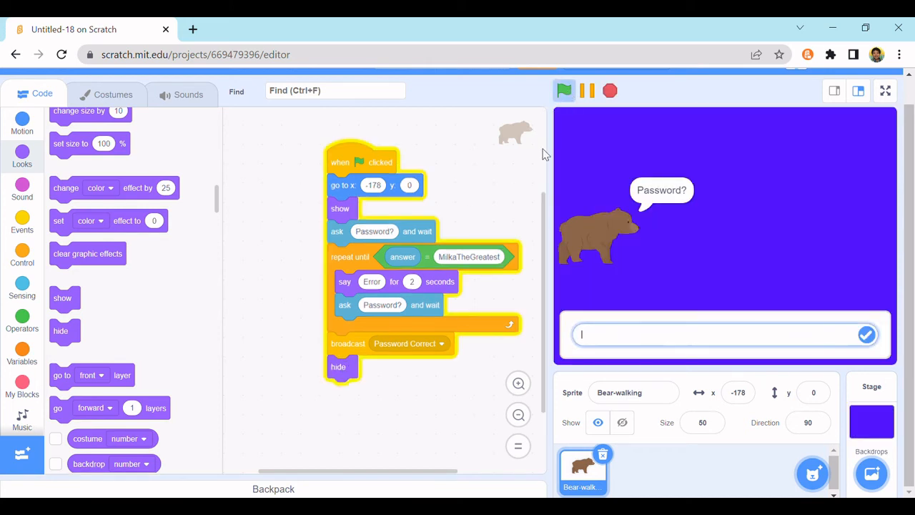
pyautogui.write('MilkaTheGreatest')
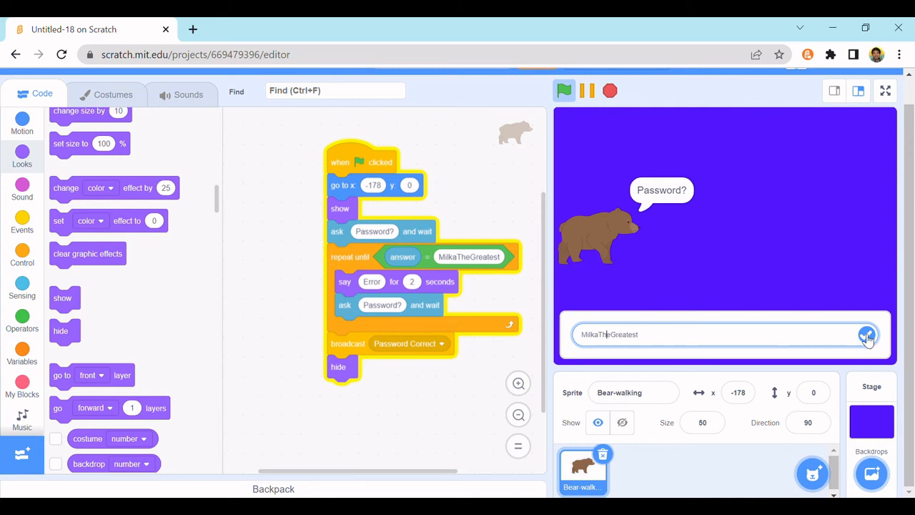
pyautogui.click(866, 335)
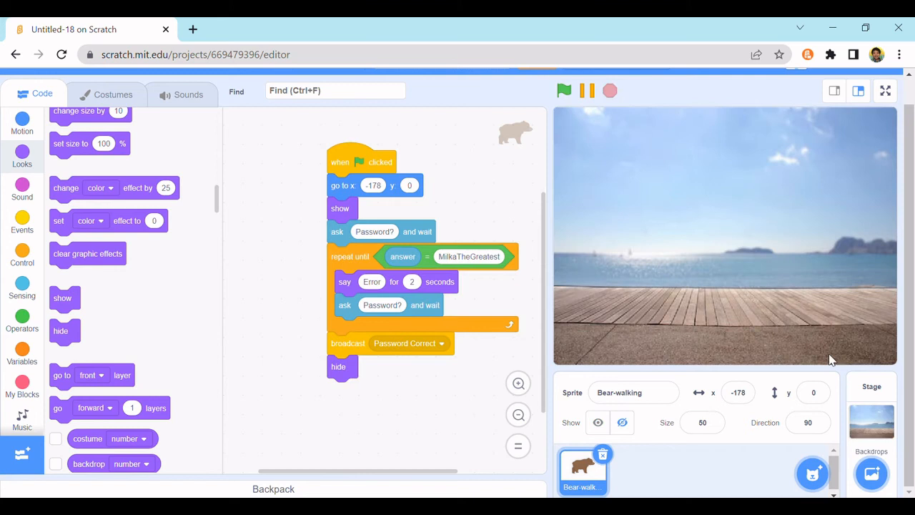
pyautogui.moveTo(382, 346)
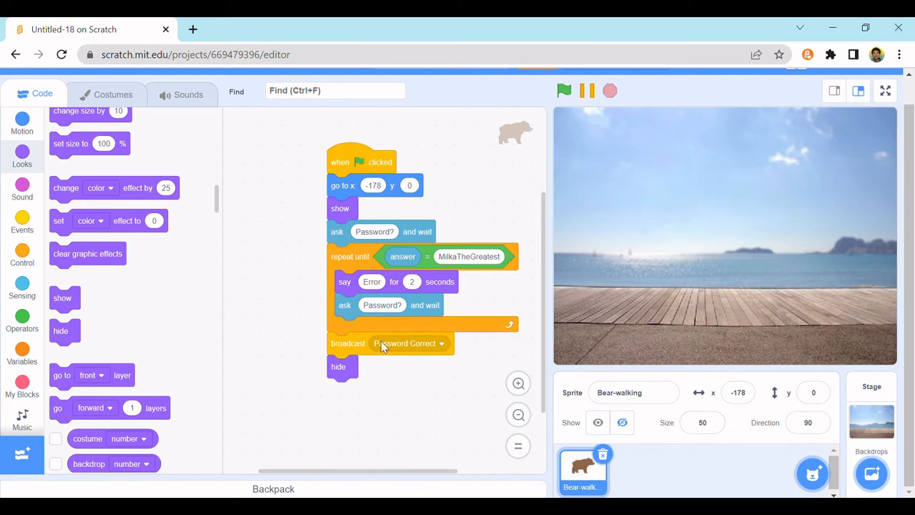
pyautogui.moveTo(21, 254)
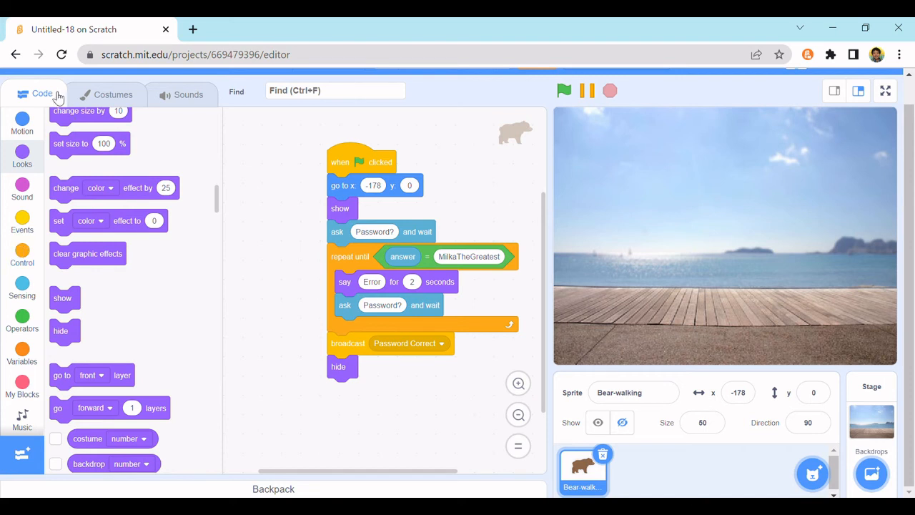
pyautogui.moveTo(39, 129)
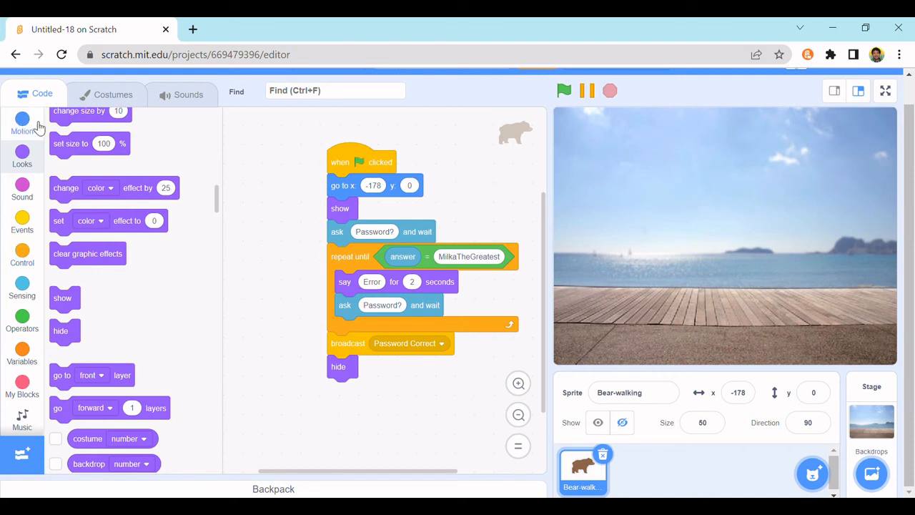
pyautogui.click(23, 123)
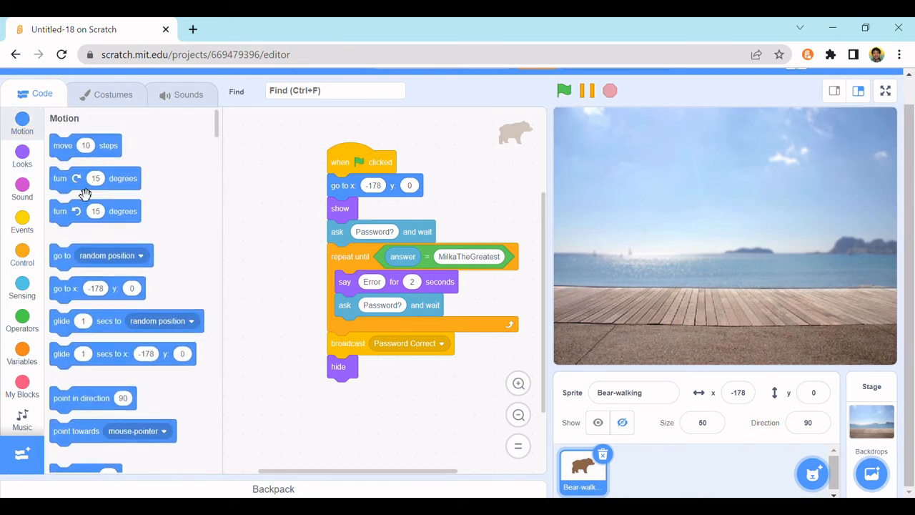
pyautogui.moveTo(214, 138)
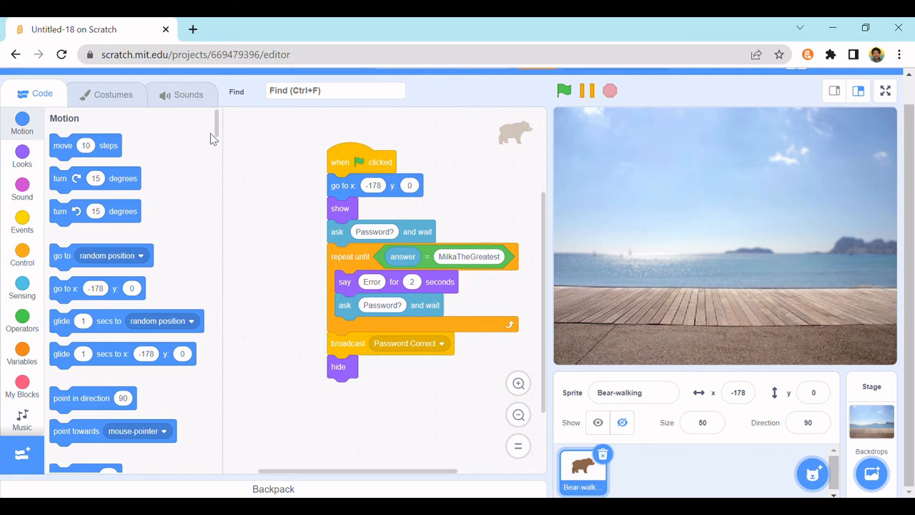
pyautogui.scroll(-3)
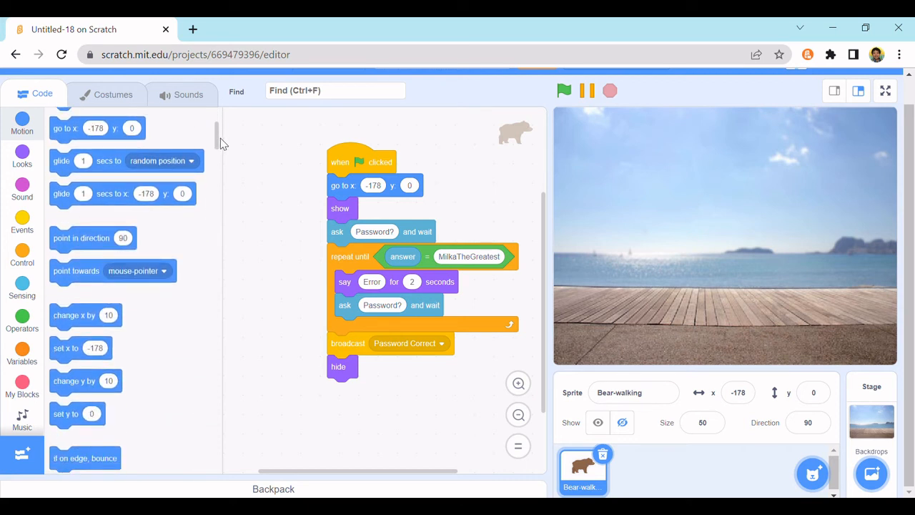
pyautogui.scroll(-3)
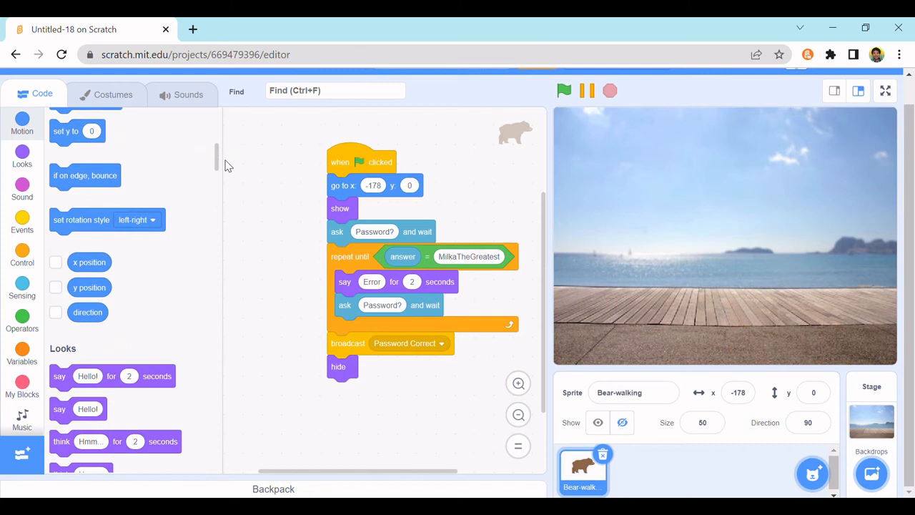
pyautogui.scroll(-3)
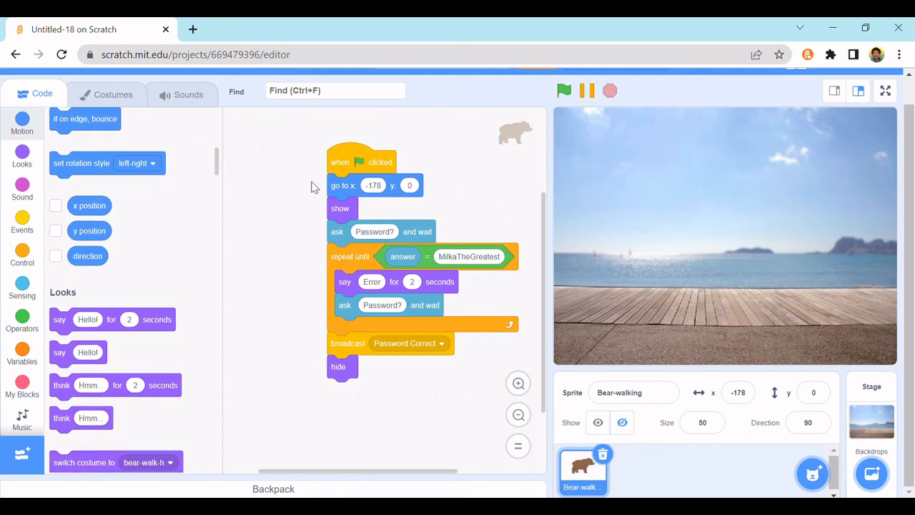
pyautogui.scroll(3)
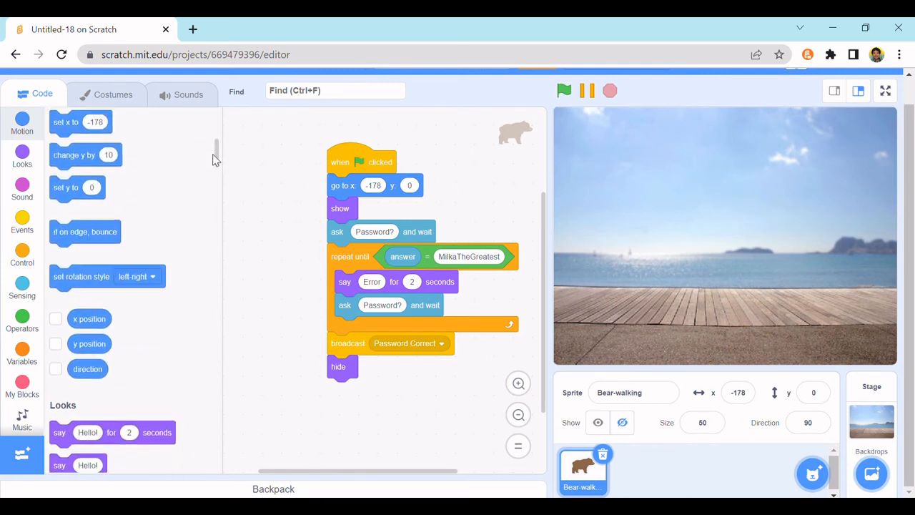
pyautogui.scroll(-3)
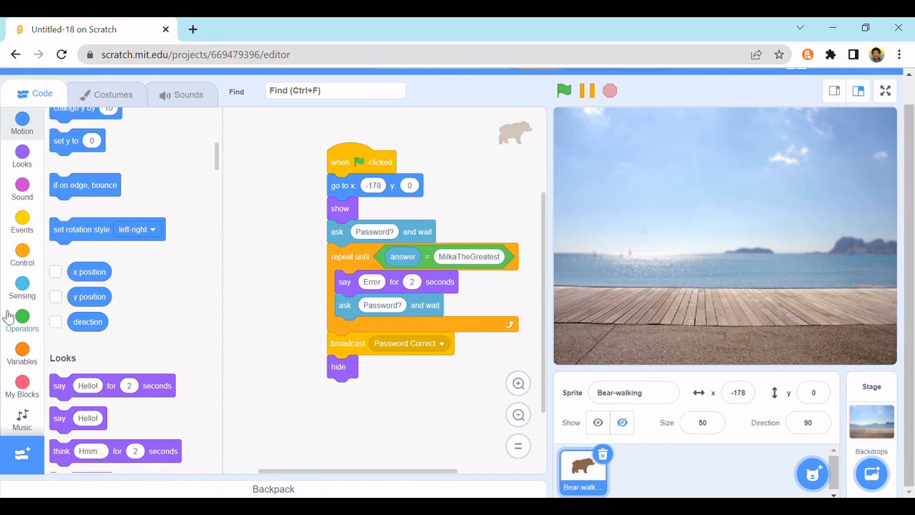
pyautogui.click(21, 154)
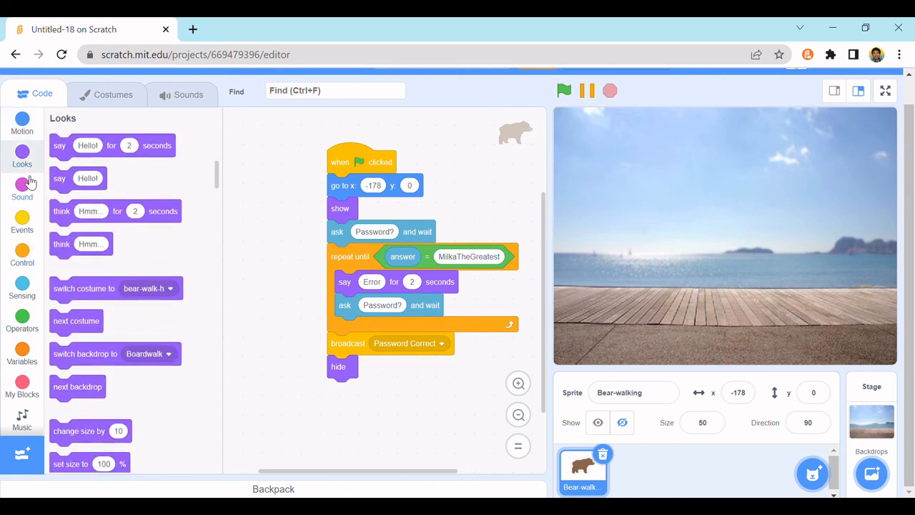
# Step: Bring a repeat loop into the bear's script area
pyautogui.click(22, 222)
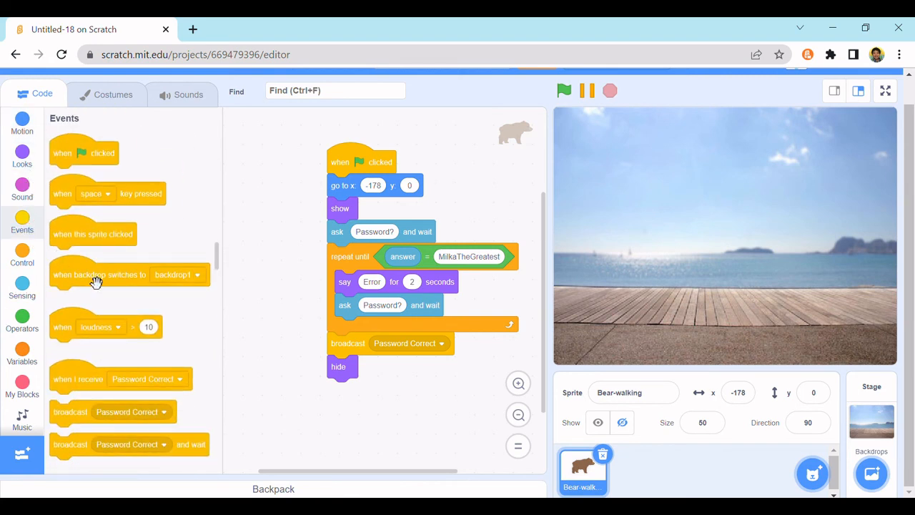
pyautogui.click(21, 254)
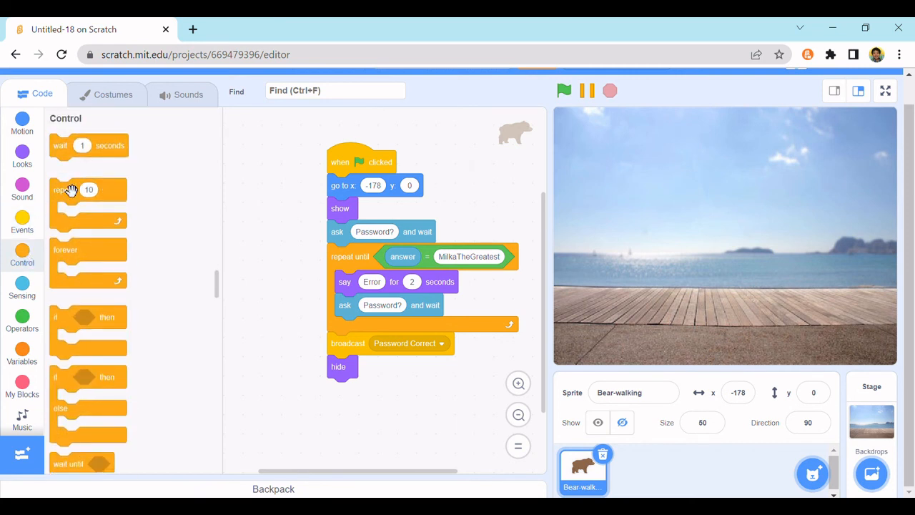
pyautogui.moveTo(88, 204); pyautogui.dragTo(293, 318)
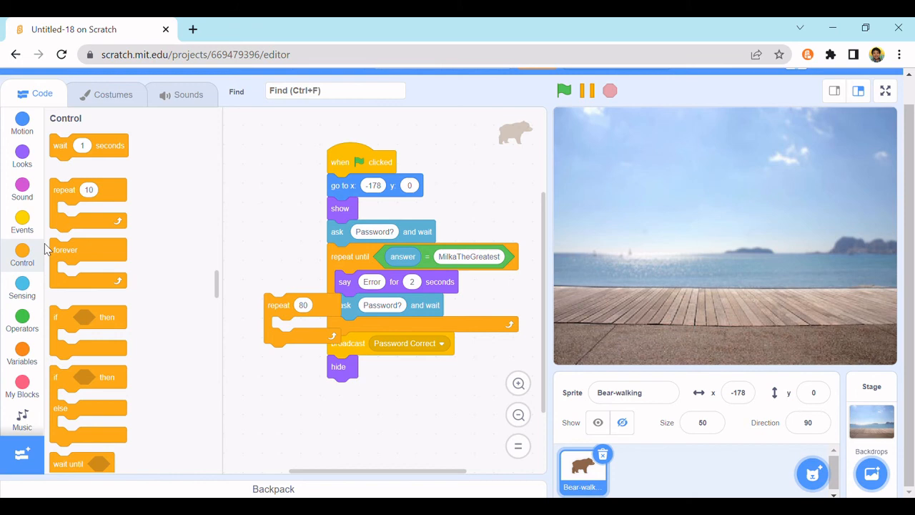
pyautogui.click(21, 125)
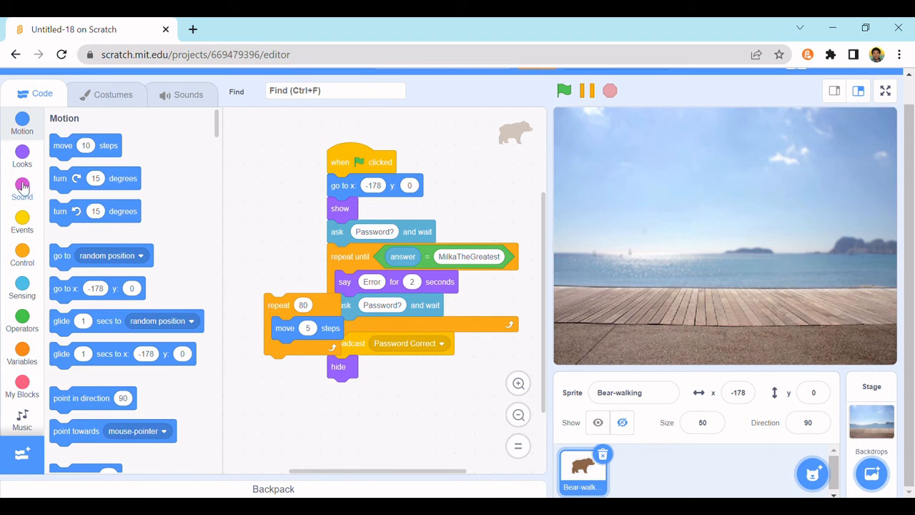
pyautogui.click(22, 155)
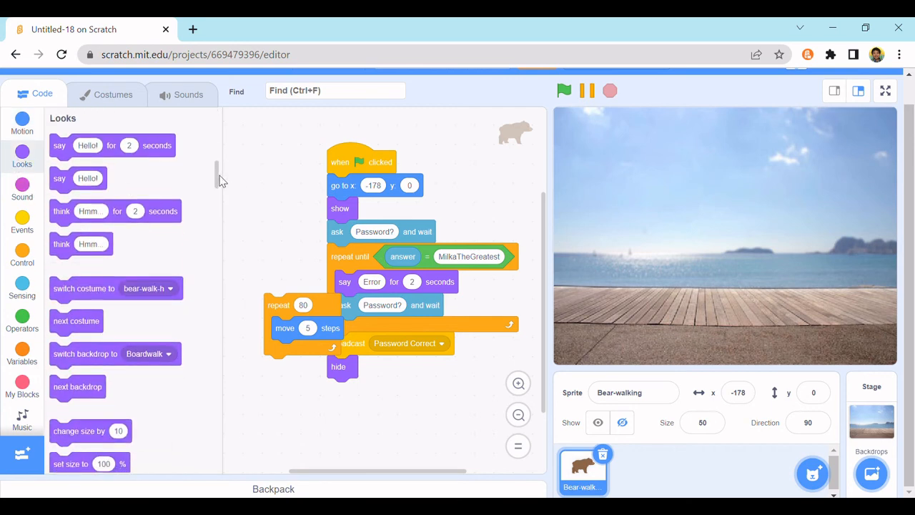
pyautogui.scroll(-3)
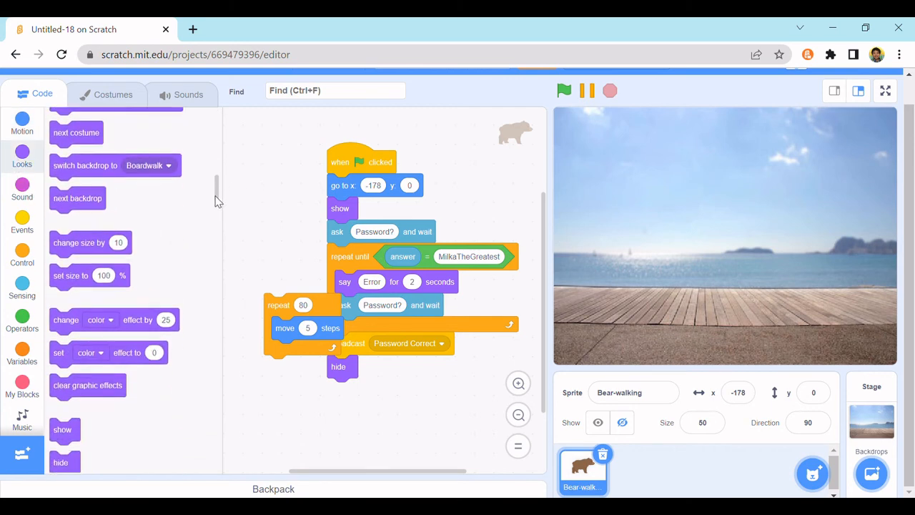
pyautogui.scroll(-3)
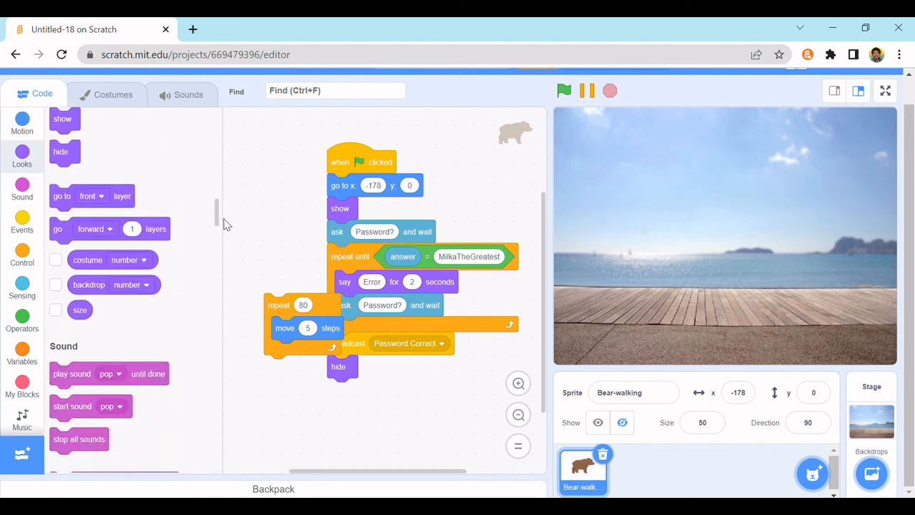
pyautogui.scroll(3)
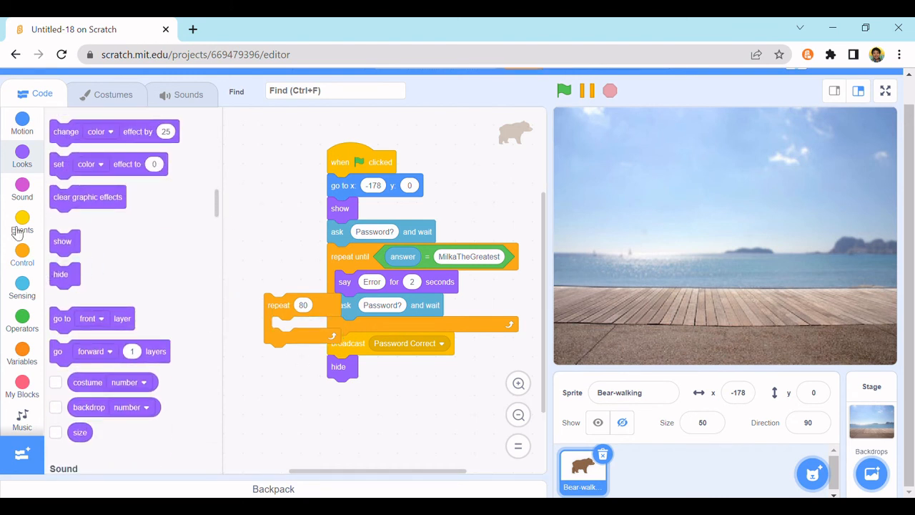
# Step: Place a change x by 5 block inside the repeat 80 loop
pyautogui.click(22, 123)
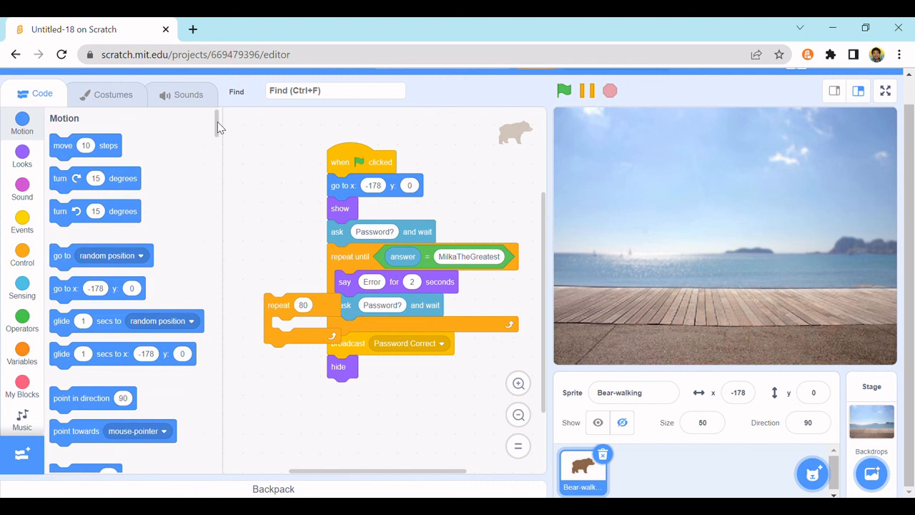
pyautogui.scroll(-3)
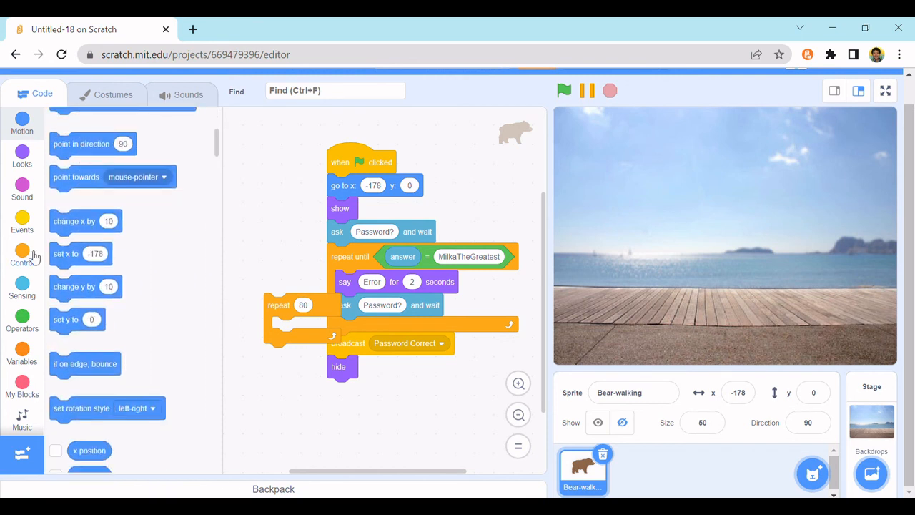
pyautogui.moveTo(65, 253); pyautogui.dragTo(289, 354)
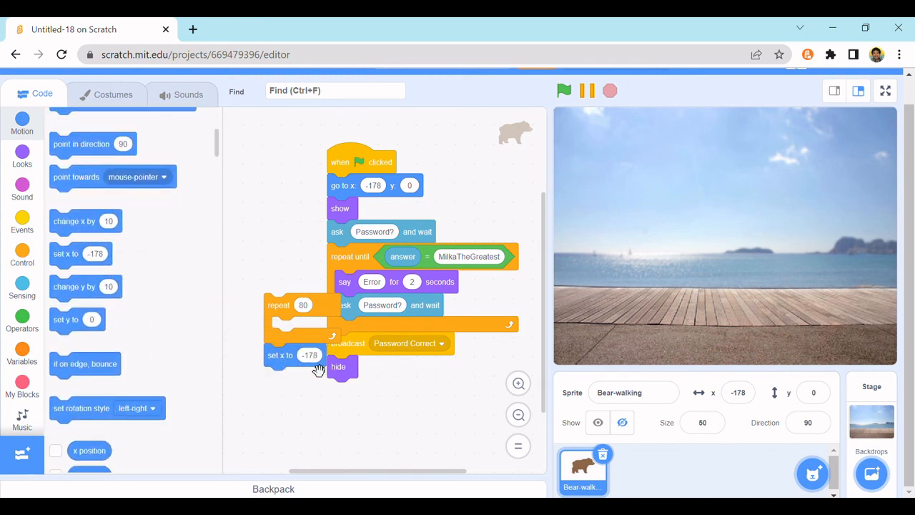
pyautogui.moveTo(281, 355); pyautogui.dragTo(301, 405)
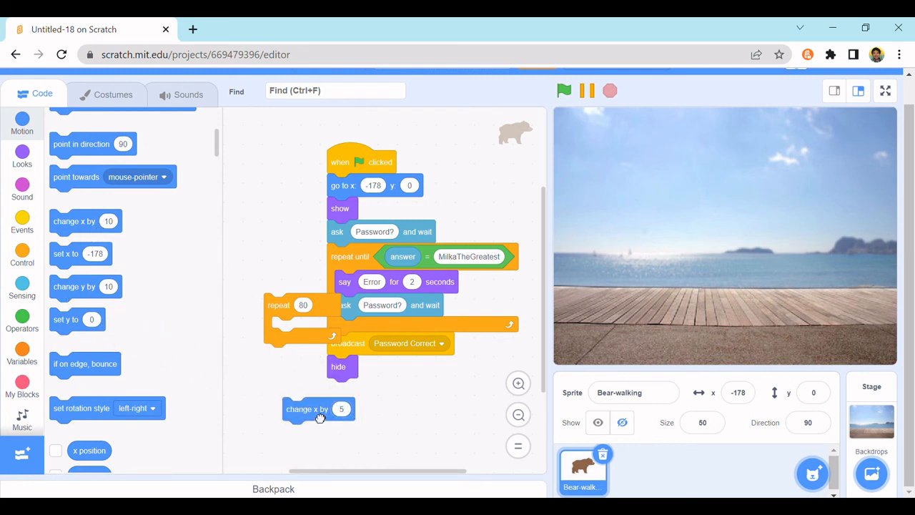
pyautogui.moveTo(320, 408); pyautogui.dragTo(296, 327)
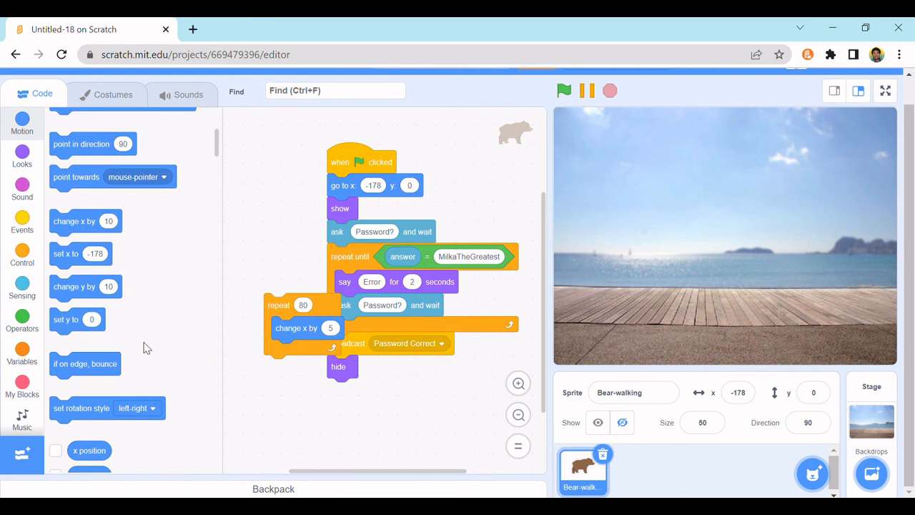
pyautogui.moveTo(851, 206)
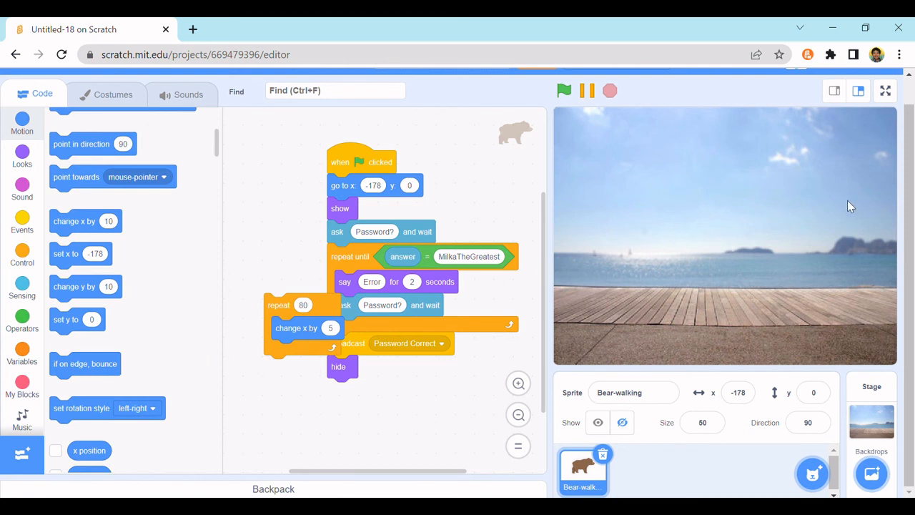
pyautogui.moveTo(821, 187)
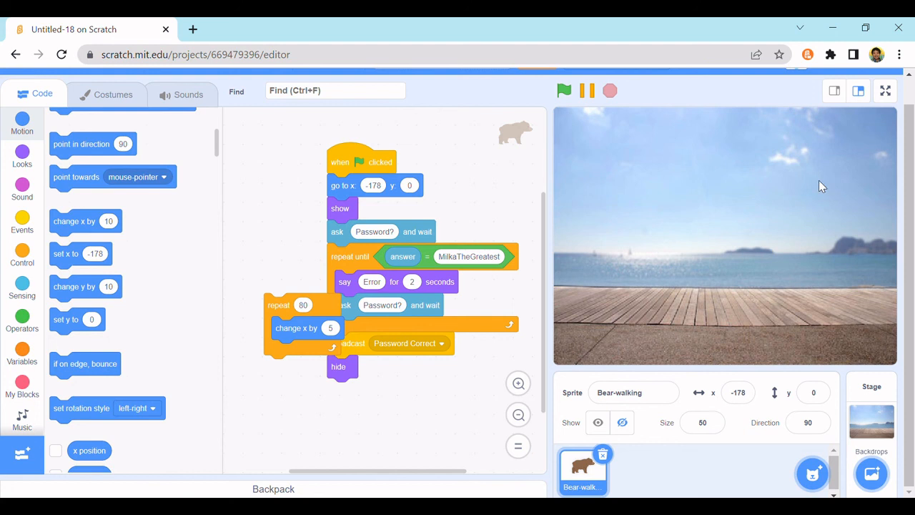
pyautogui.moveTo(286, 223)
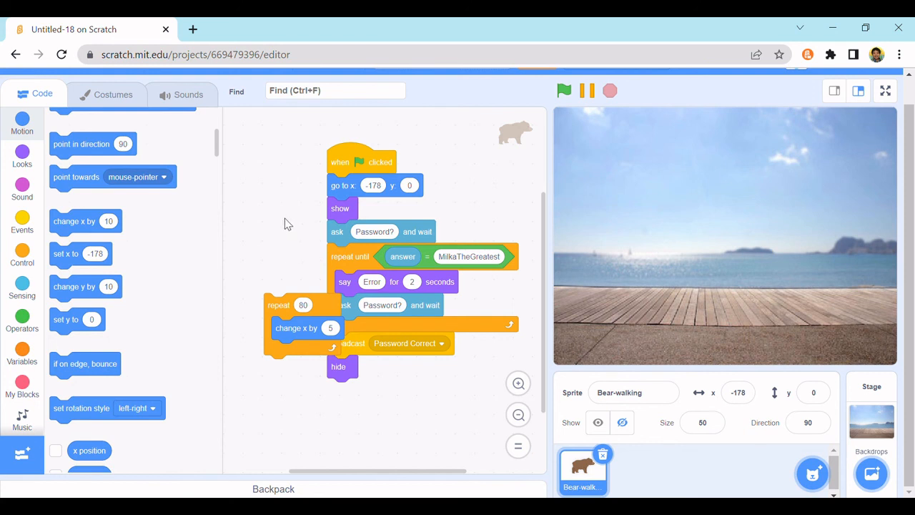
pyautogui.moveTo(57, 192)
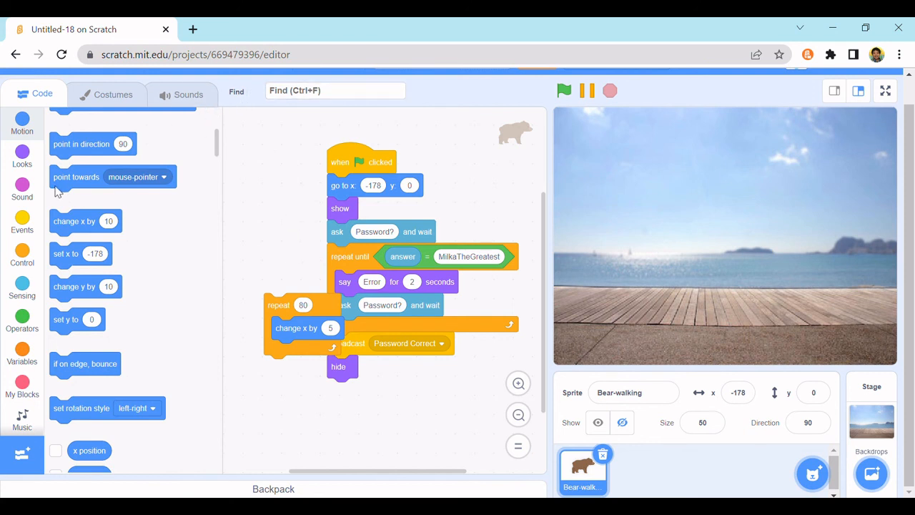
pyautogui.click(21, 154)
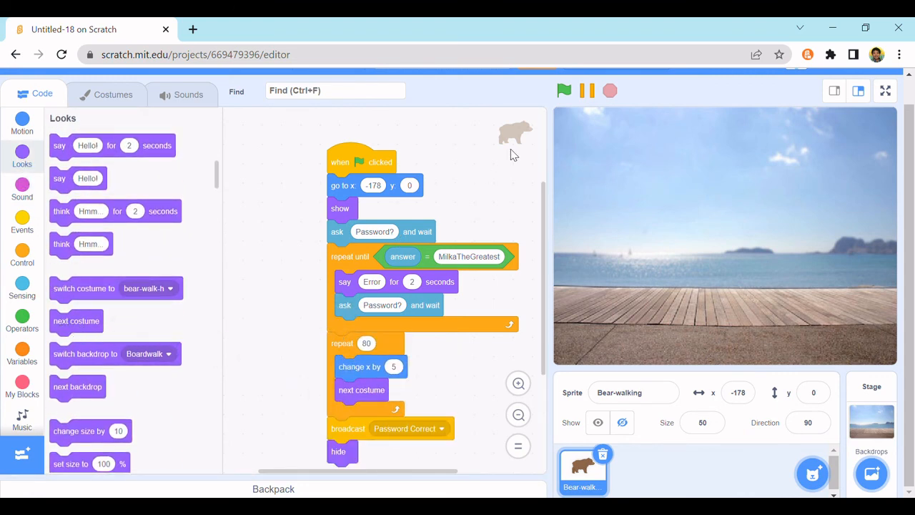
# Step: Run the project, submit MilkaTheGreatest, and watch the bear walk before Boardwalk appears
pyautogui.click(564, 90)
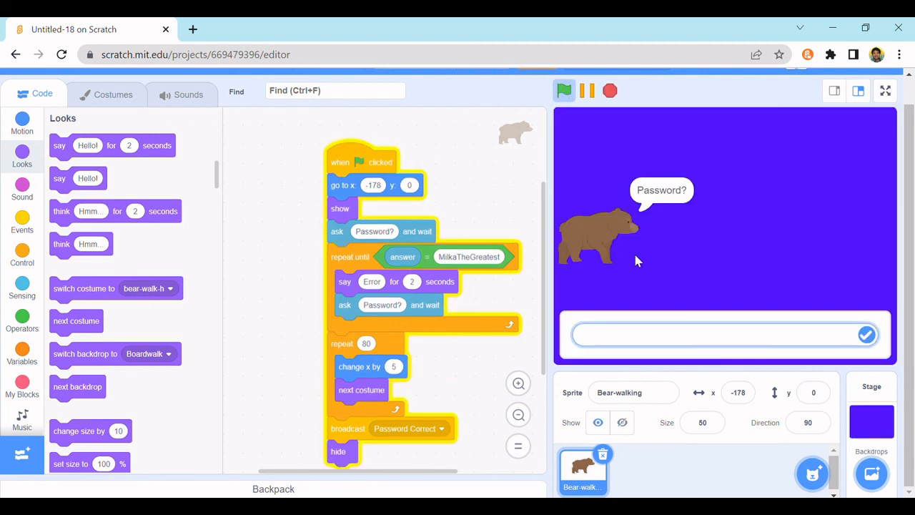
pyautogui.write('MilkaThe')
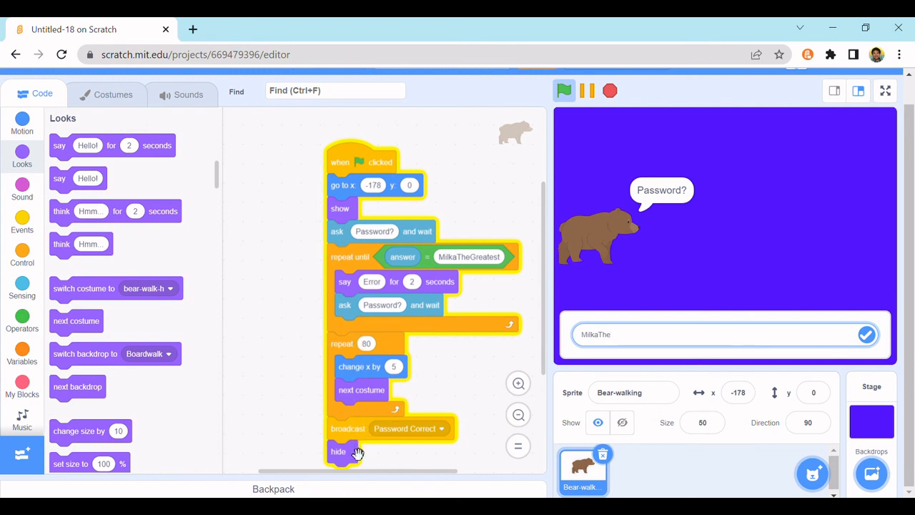
pyautogui.moveTo(569, 322)
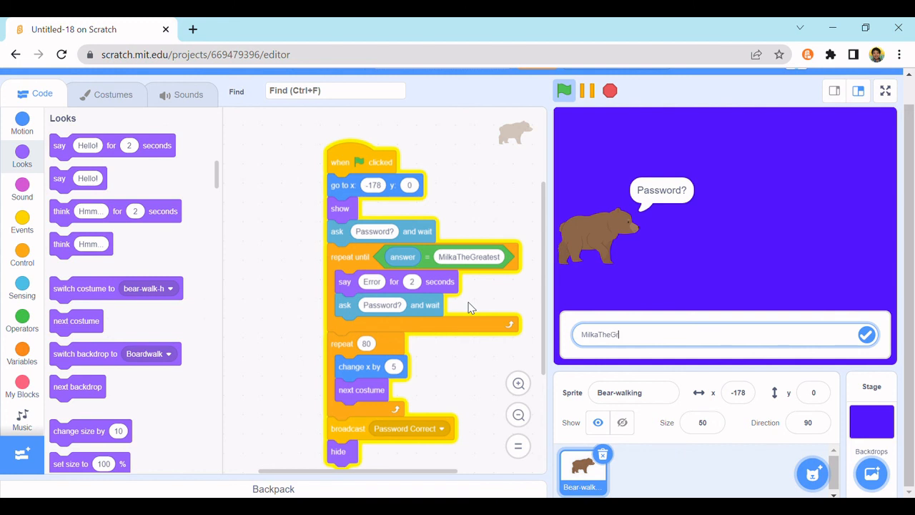
pyautogui.write('eatest')
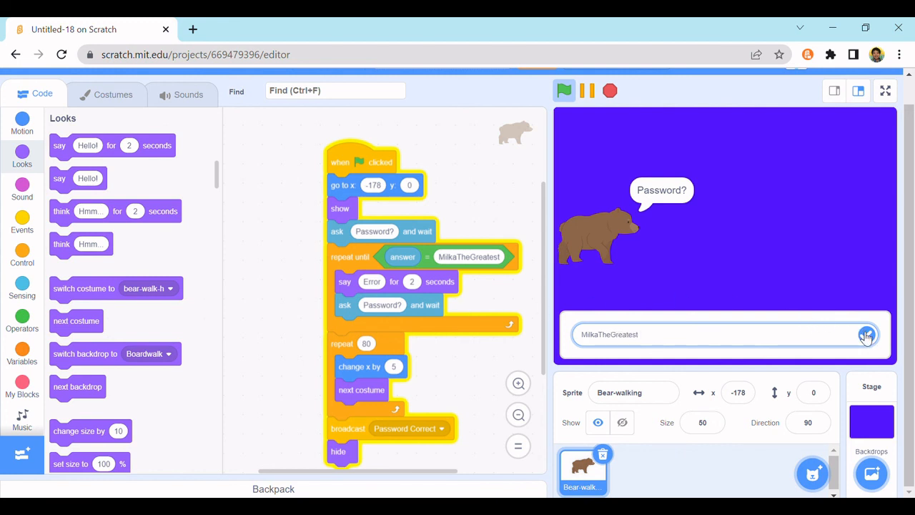
pyautogui.click(866, 334)
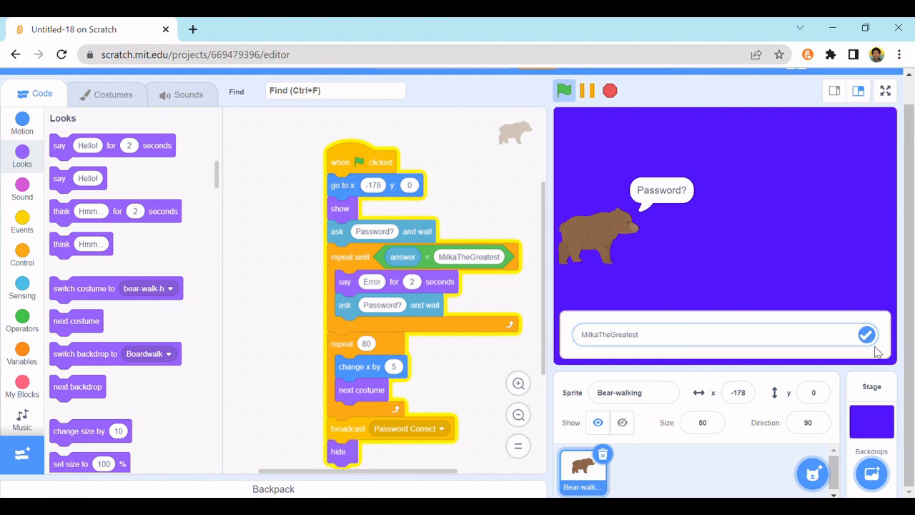
pyautogui.click(865, 334)
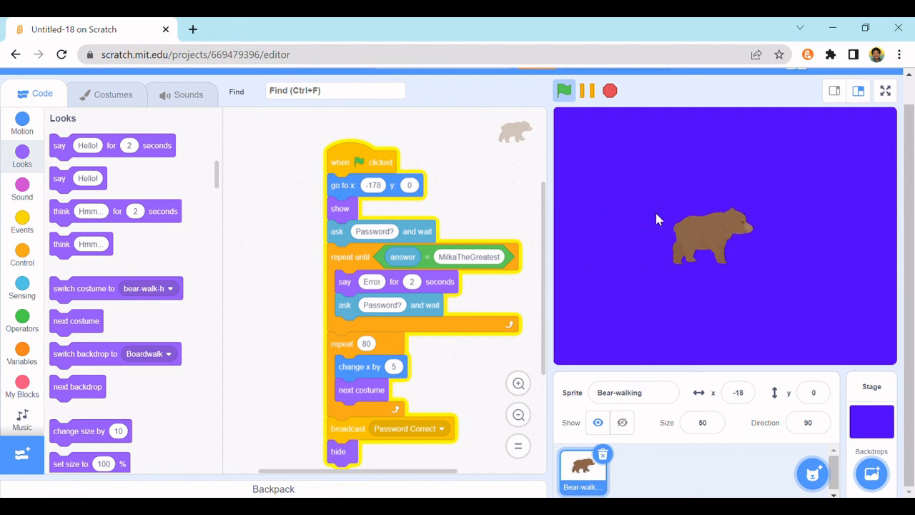
pyautogui.click(564, 90)
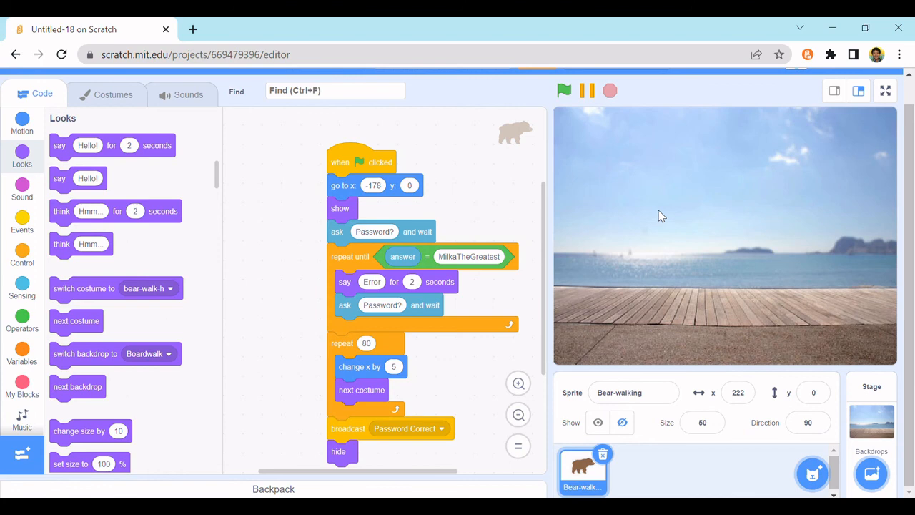
pyautogui.moveTo(620, 191)
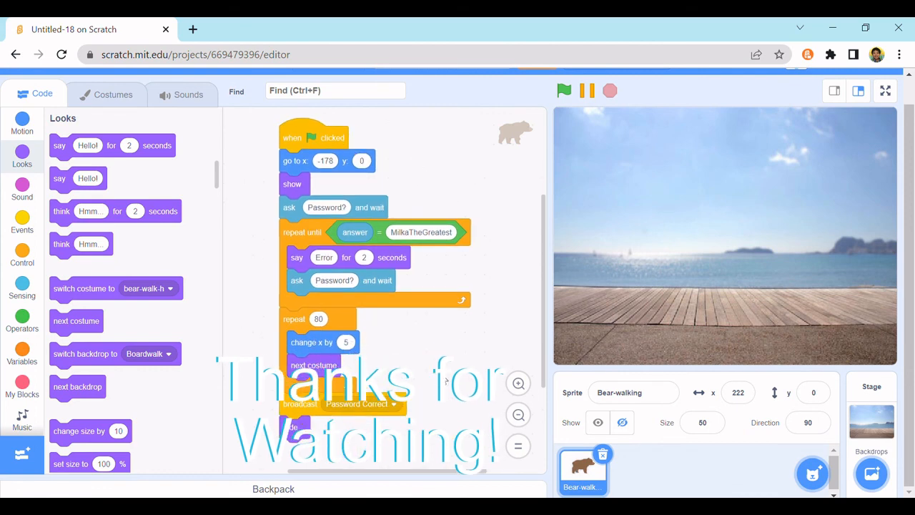
pyautogui.scroll(-3)
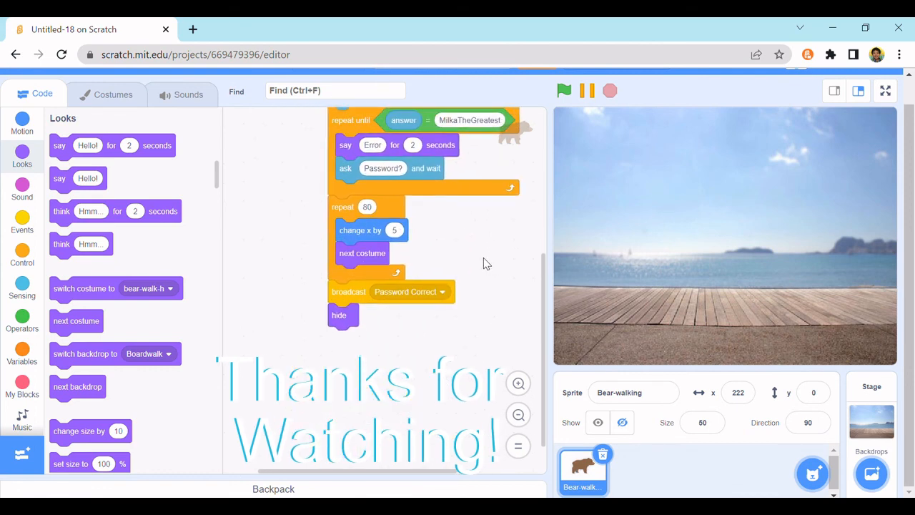